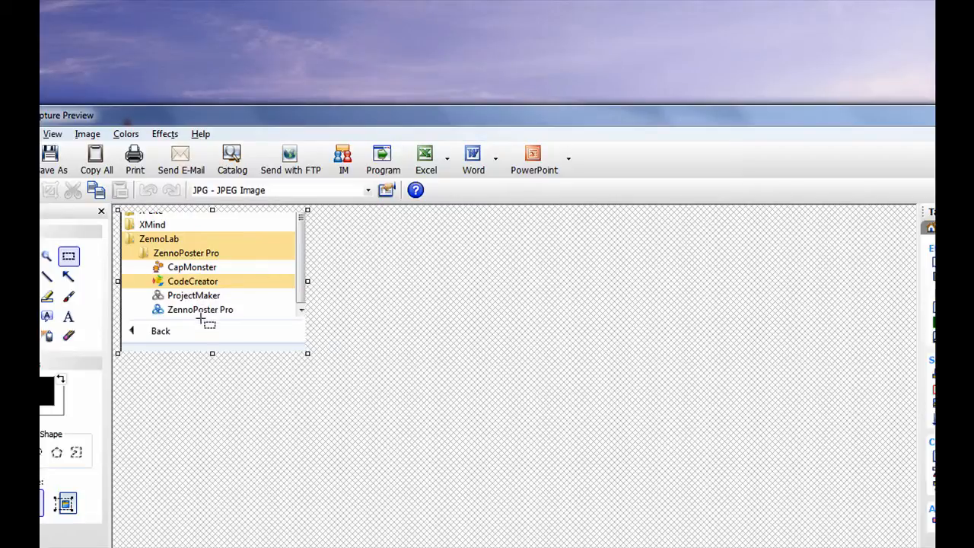
{"action": "mouse_move", "coordinate": [232, 284]}
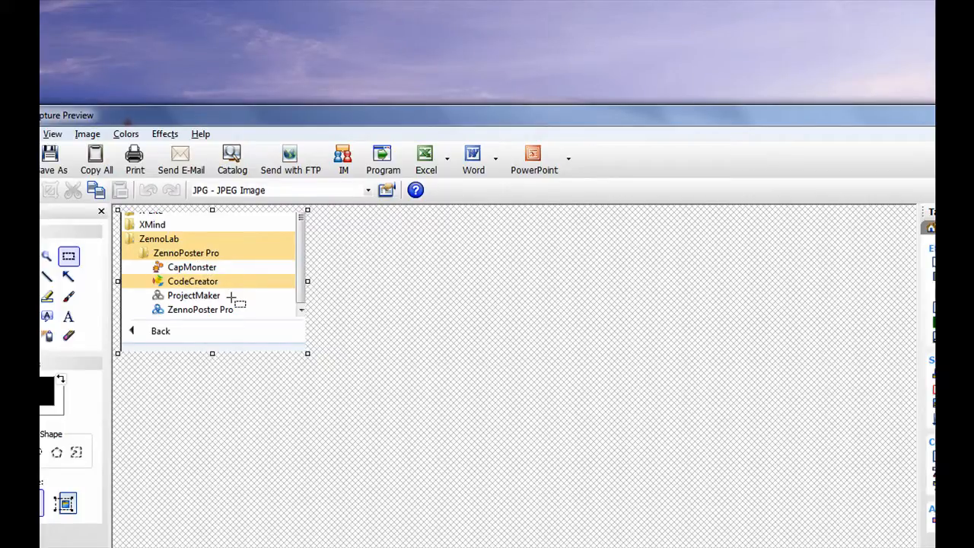
{"action": "mouse_move", "coordinate": [246, 309]}
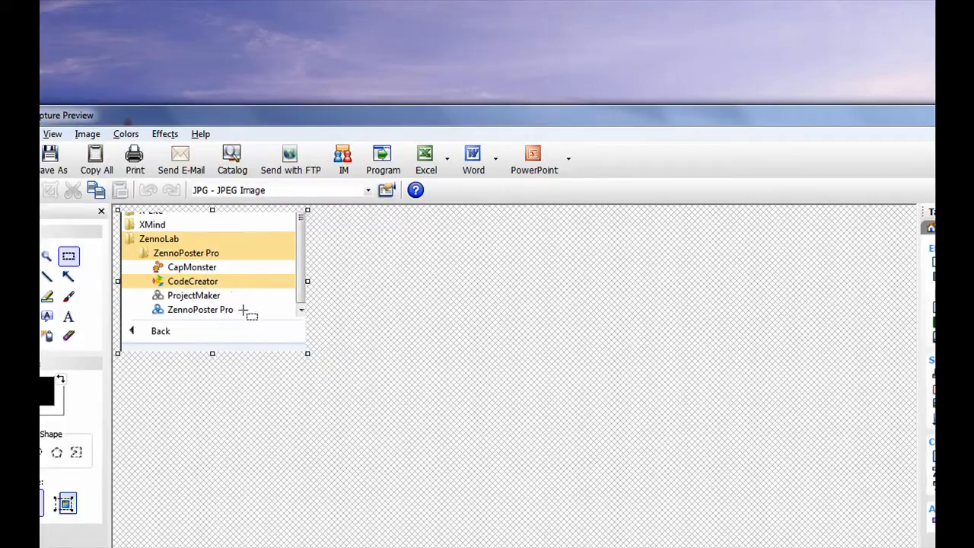
{"action": "mouse_move", "coordinate": [311, 376]}
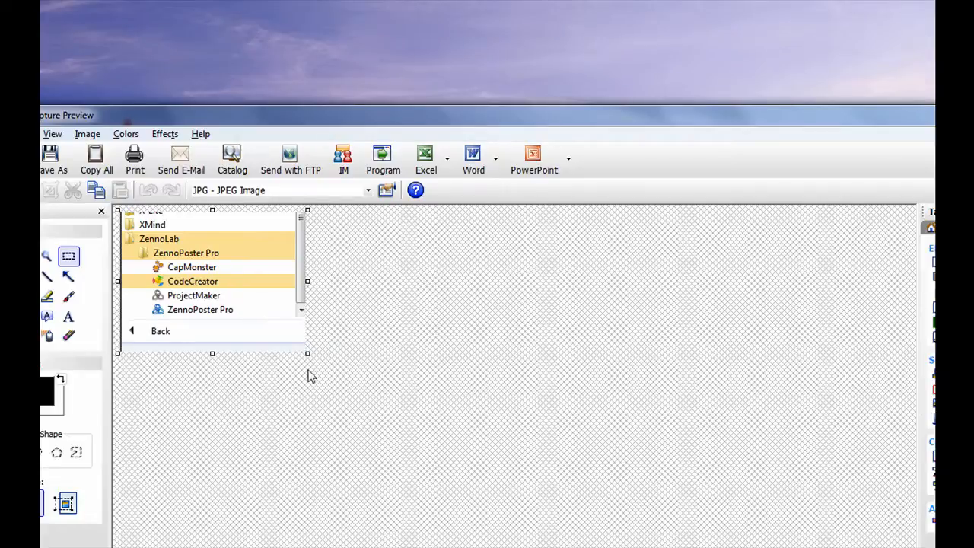
{"action": "mouse_move", "coordinate": [243, 316]}
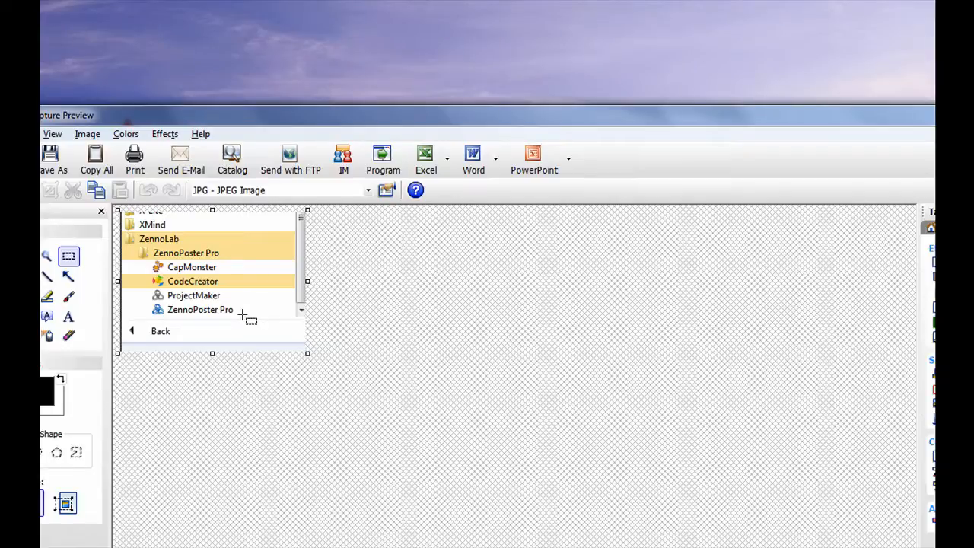
{"action": "mouse_move", "coordinate": [228, 295]}
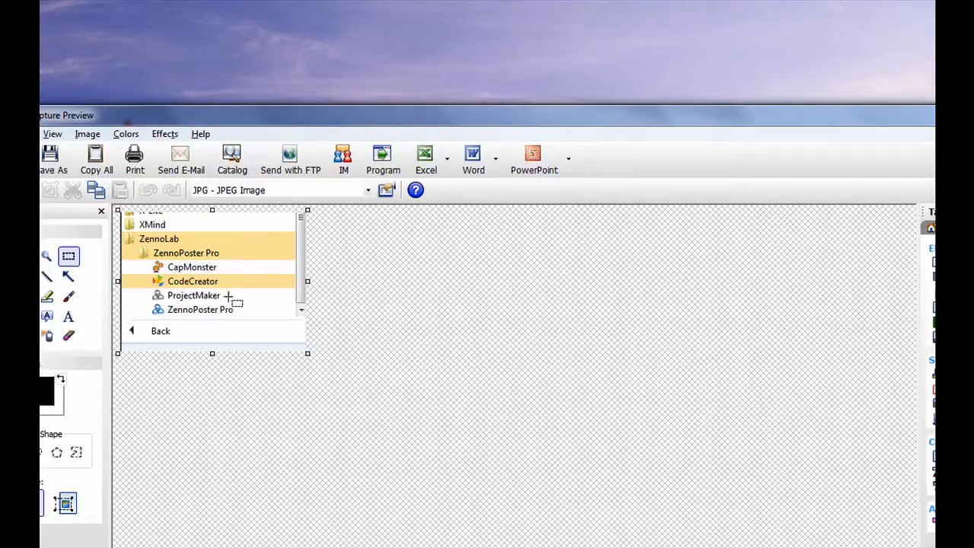
Select the arrow drawing tool in the Snagit editor
{"action": "left_click", "coordinate": [69, 276]}
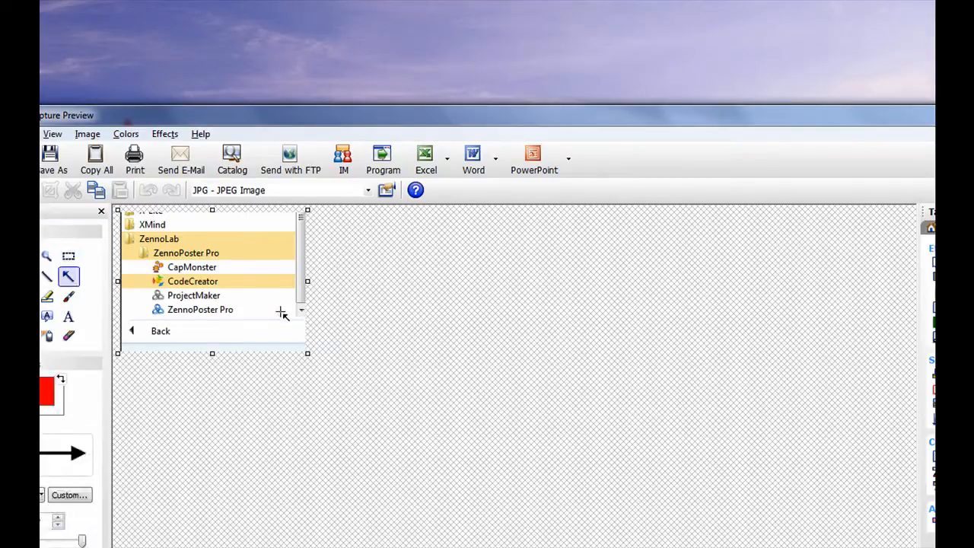
Draw a red arrow pointing at the ProjectMaker entry on the screenshot
{"action": "left_click_drag", "start_coordinate": [290, 327], "coordinate": [229, 298]}
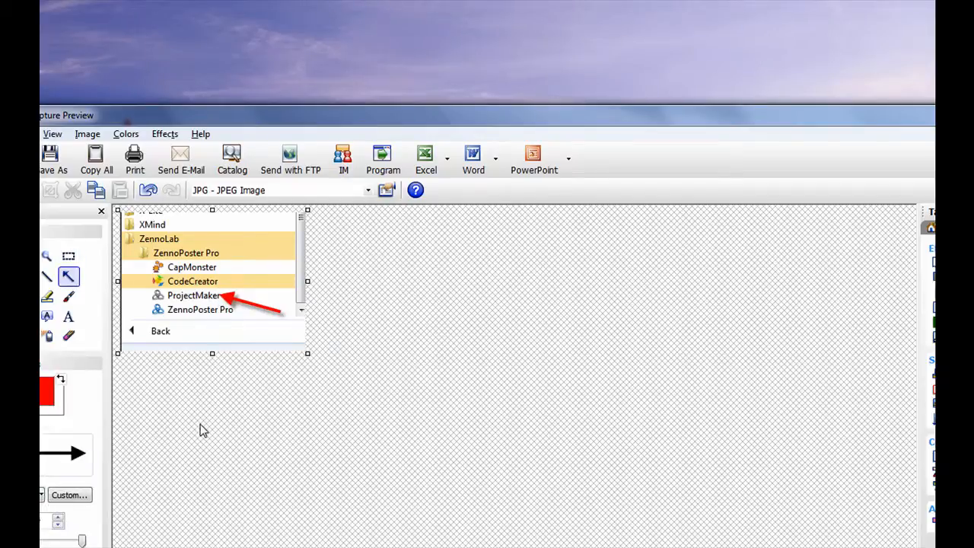
{"action": "mouse_move", "coordinate": [245, 301]}
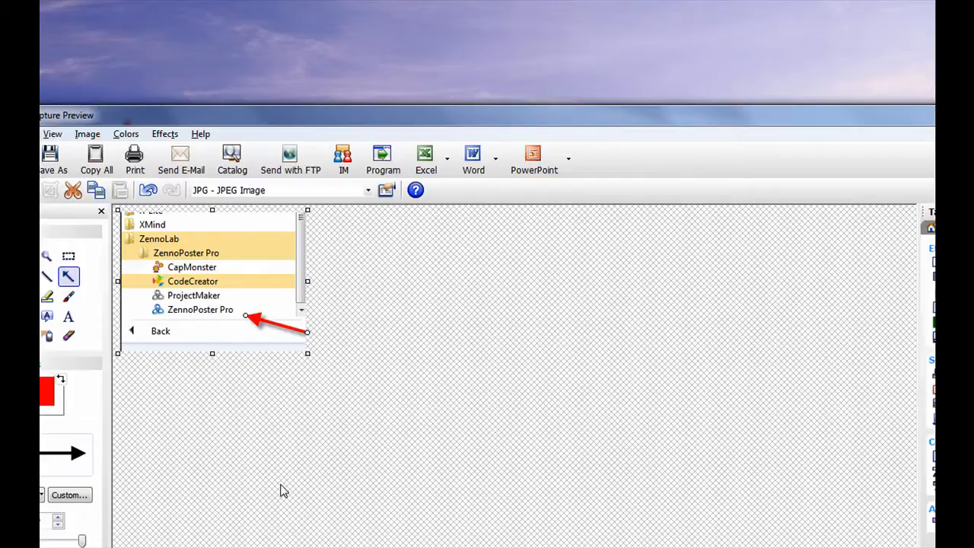
{"action": "mouse_move", "coordinate": [276, 443]}
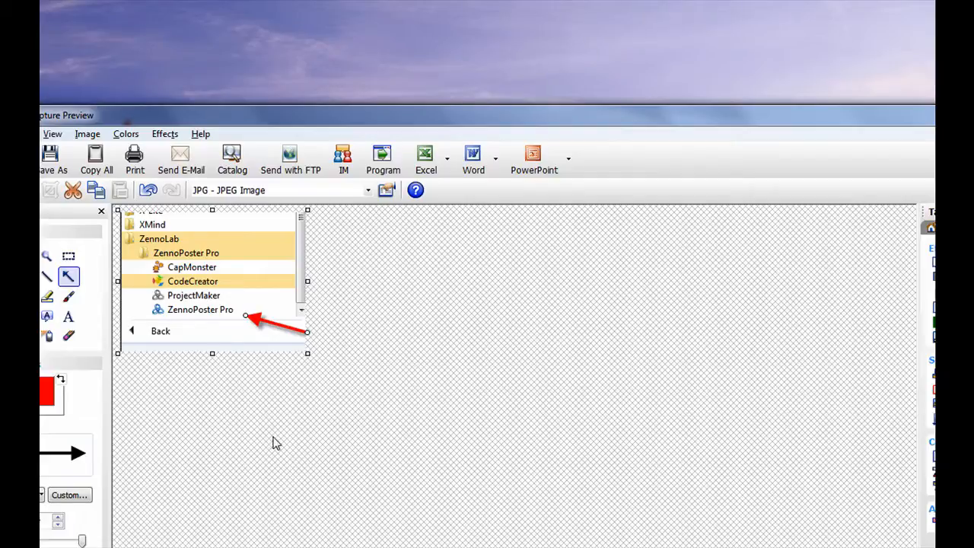
{"action": "mouse_move", "coordinate": [214, 331]}
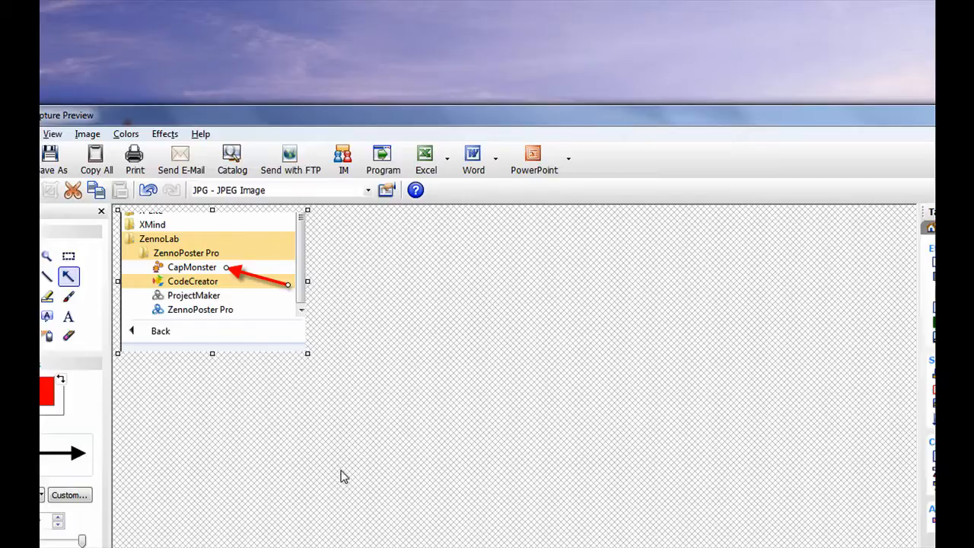
{"action": "mouse_move", "coordinate": [270, 283]}
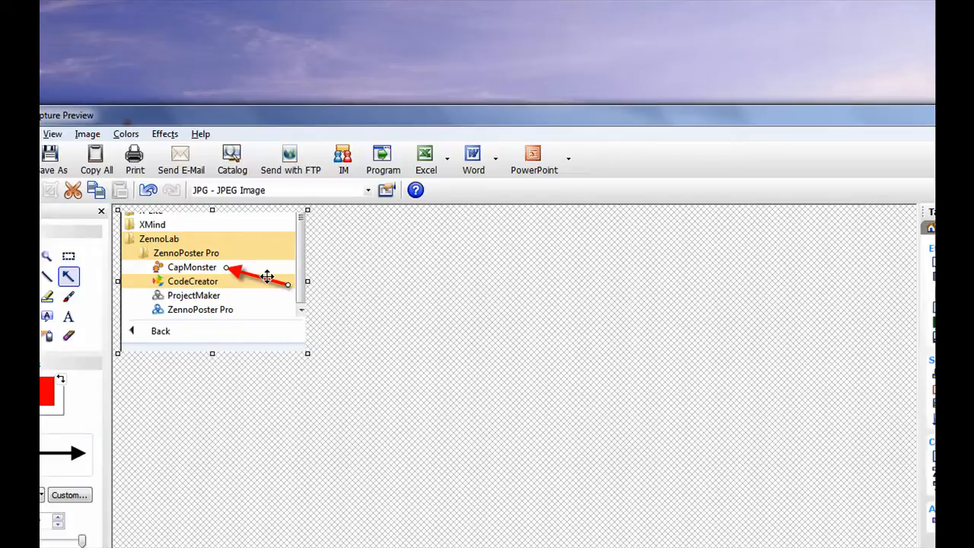
{"action": "mouse_move", "coordinate": [226, 277]}
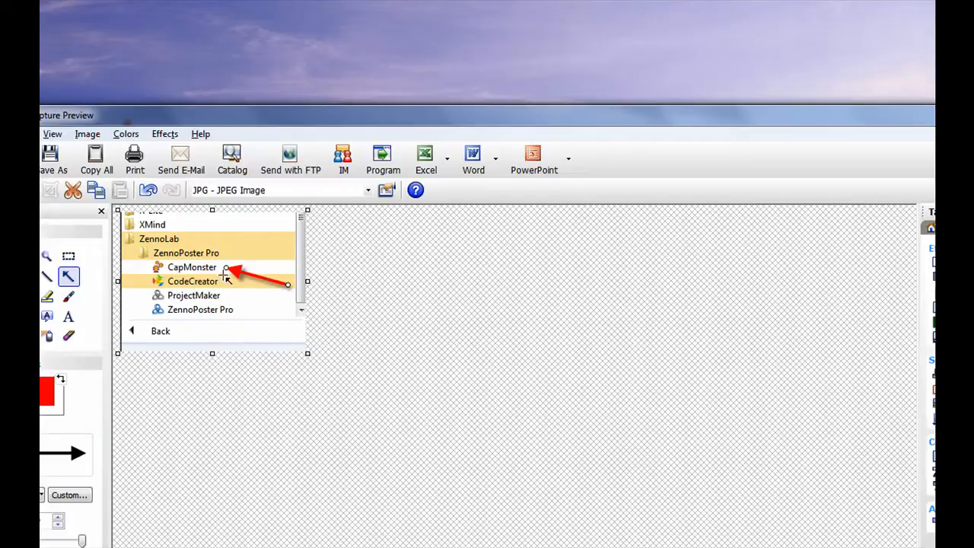
{"action": "mouse_move", "coordinate": [179, 302]}
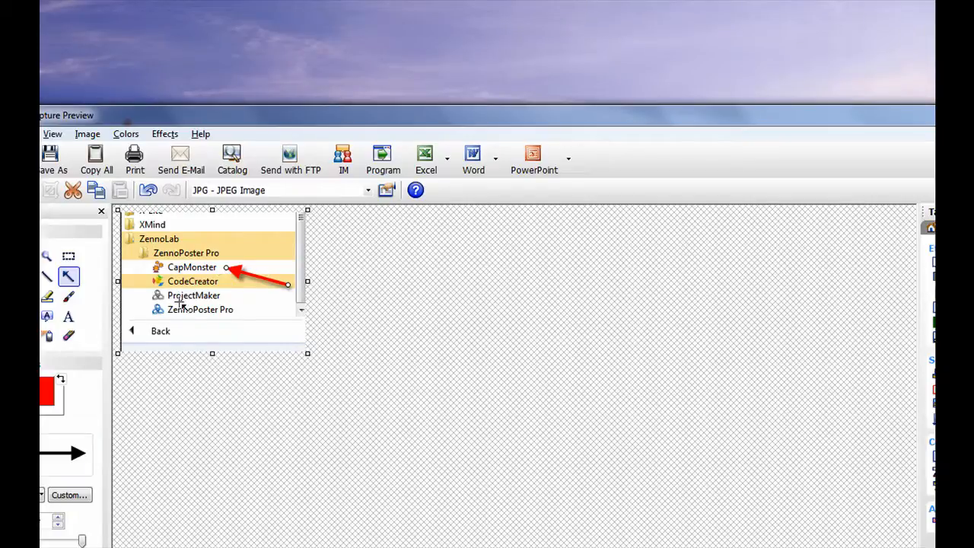
{"action": "mouse_move", "coordinate": [203, 295]}
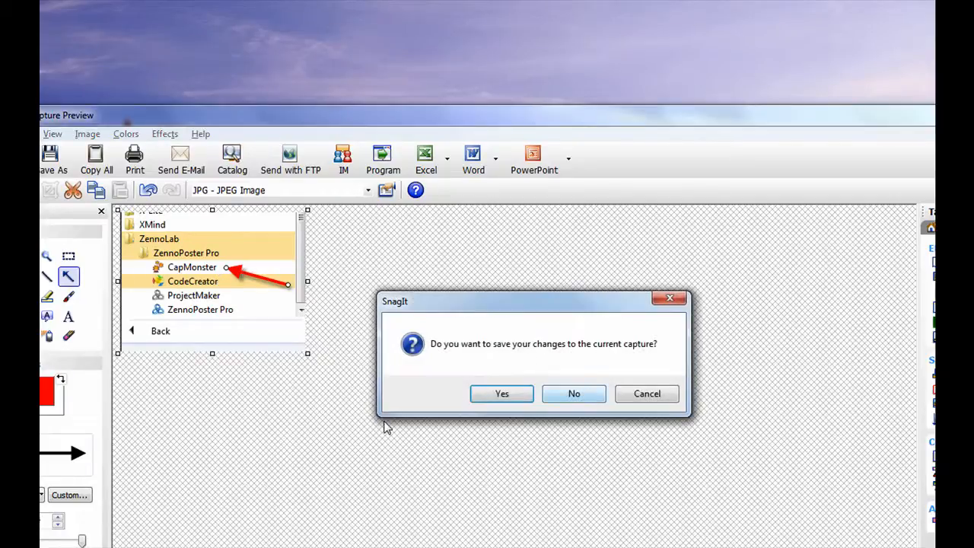
Answer Snagit's save prompt to close the capture
{"action": "left_click", "coordinate": [574, 394]}
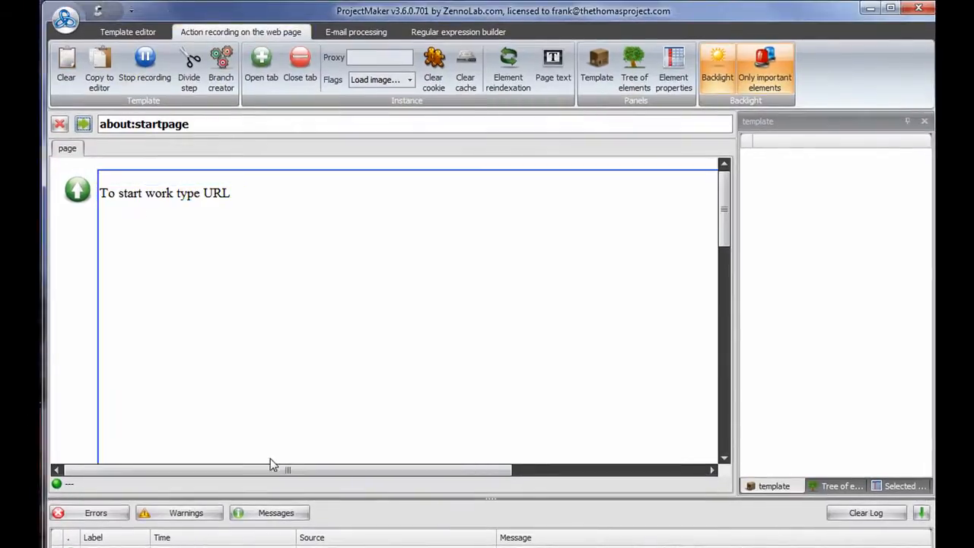
{"action": "mouse_move", "coordinate": [496, 32]}
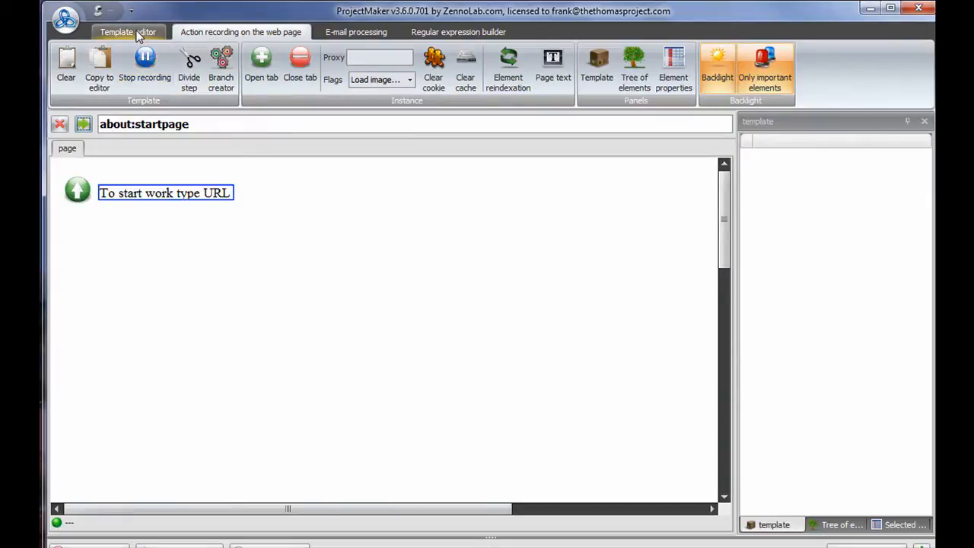
Look through ProjectMaker's template, web recording, e-mail and regex builder workspaces, ending on the regex builder
{"action": "left_click", "coordinate": [131, 32]}
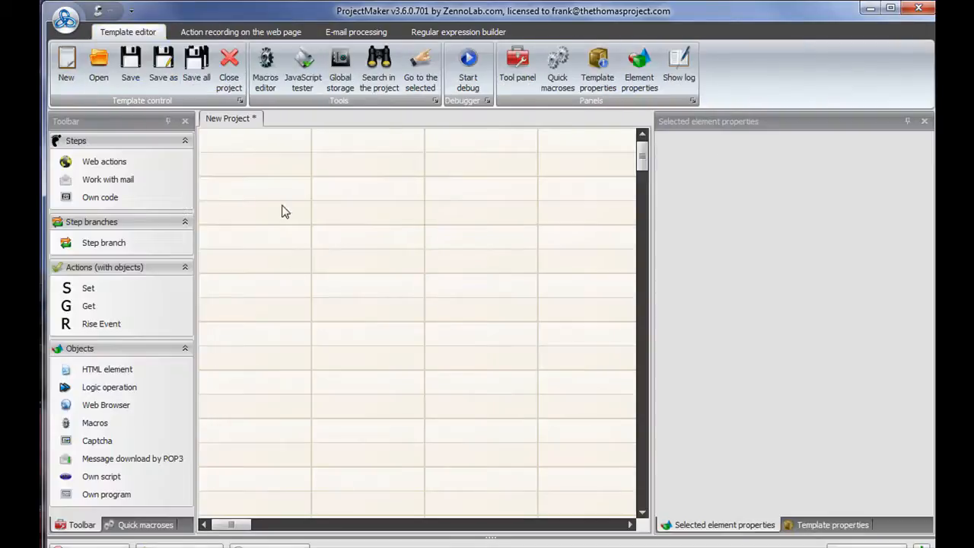
{"action": "mouse_move", "coordinate": [489, 180]}
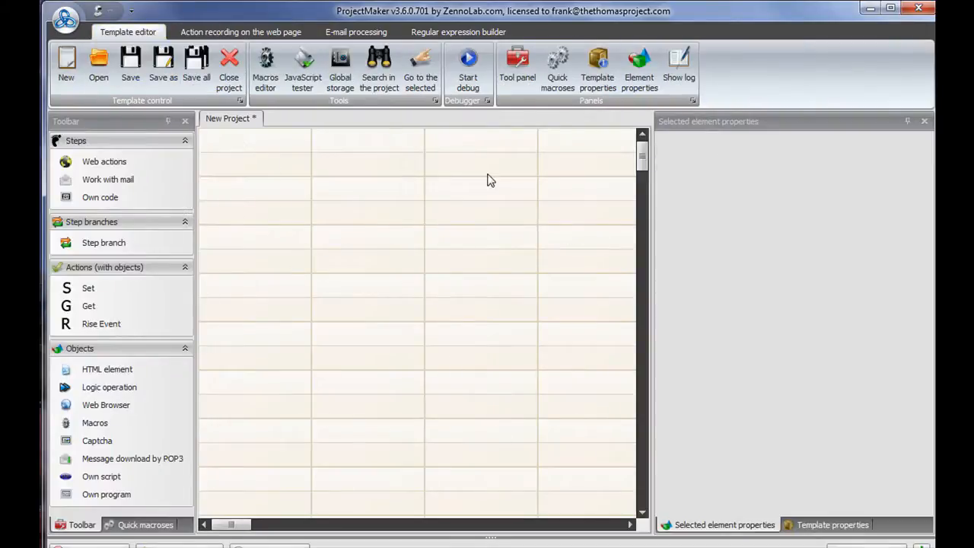
{"action": "mouse_move", "coordinate": [265, 76]}
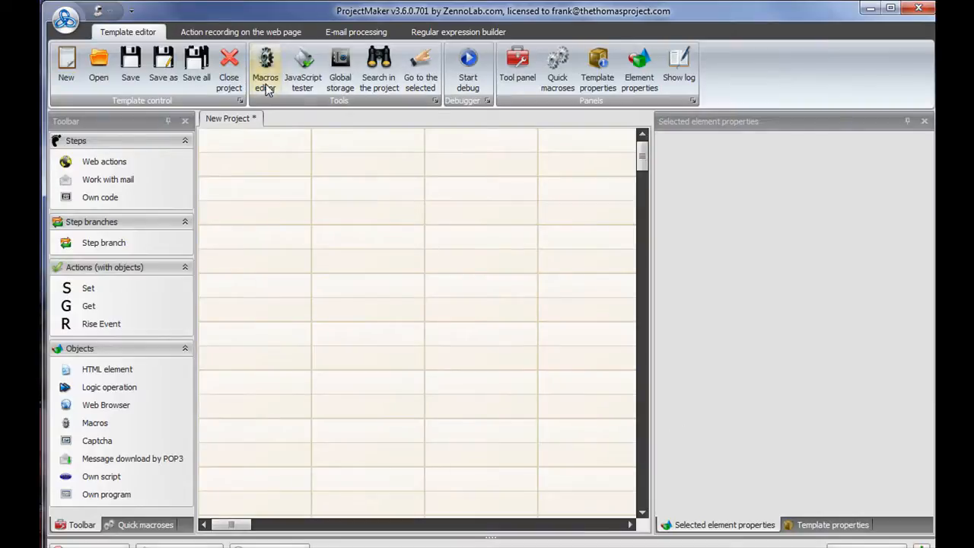
{"action": "left_click", "coordinate": [241, 32]}
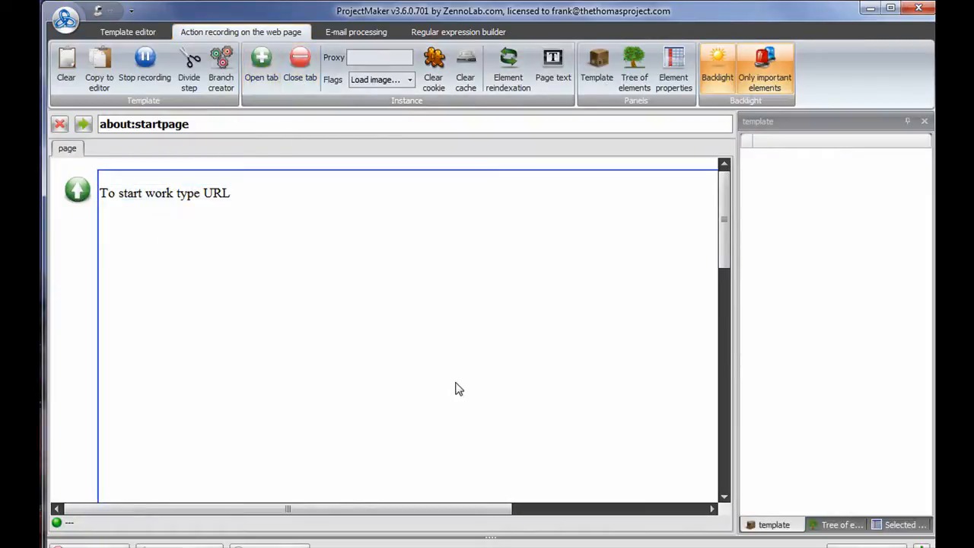
{"action": "mouse_move", "coordinate": [500, 196]}
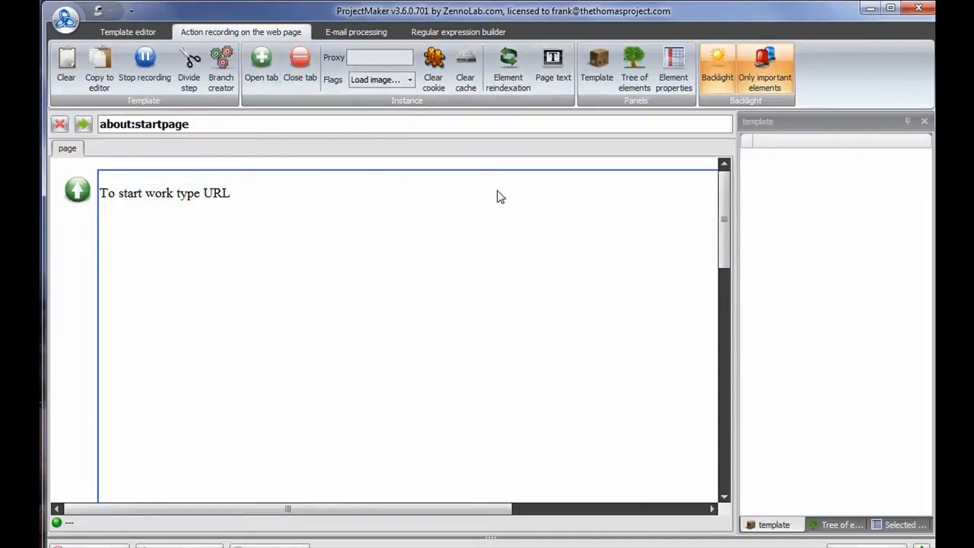
{"action": "mouse_move", "coordinate": [390, 172]}
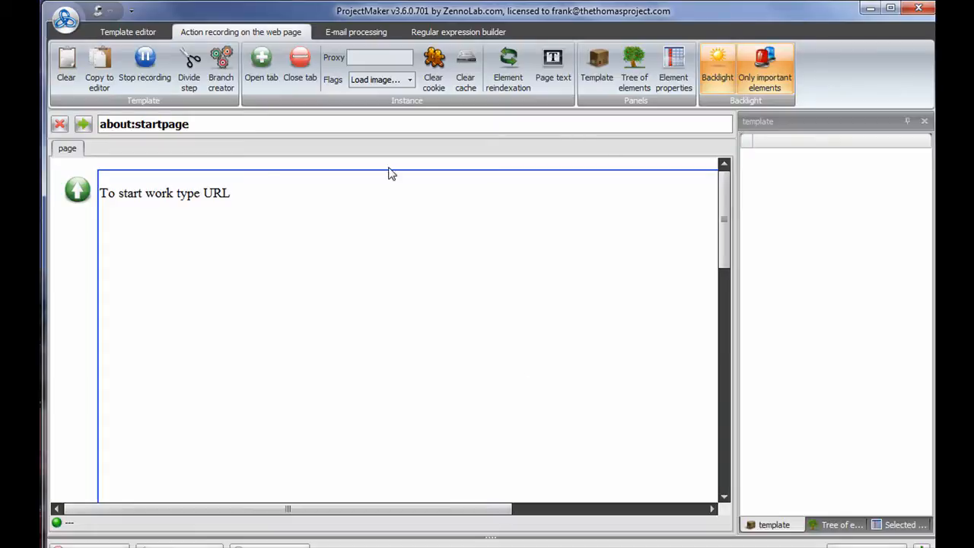
{"action": "left_click", "coordinate": [356, 31]}
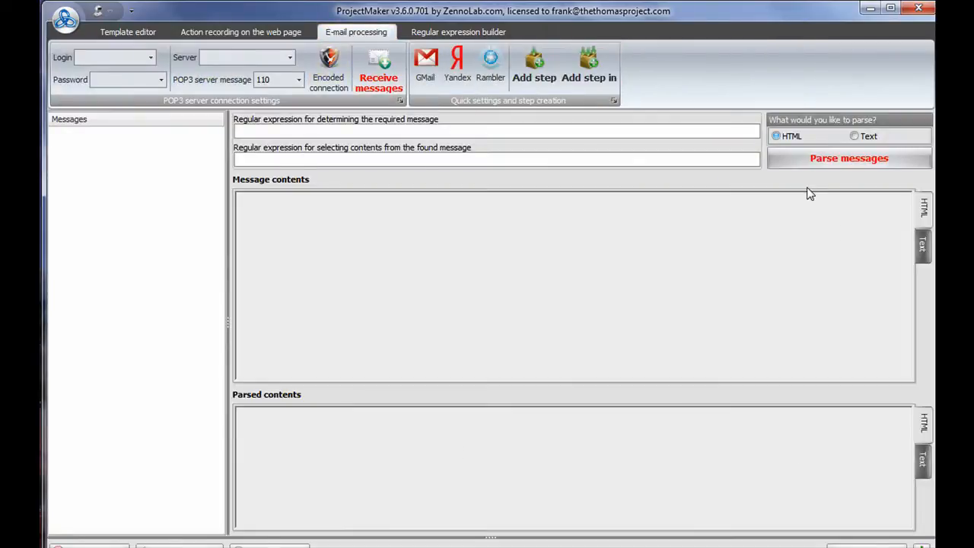
{"action": "mouse_move", "coordinate": [166, 138]}
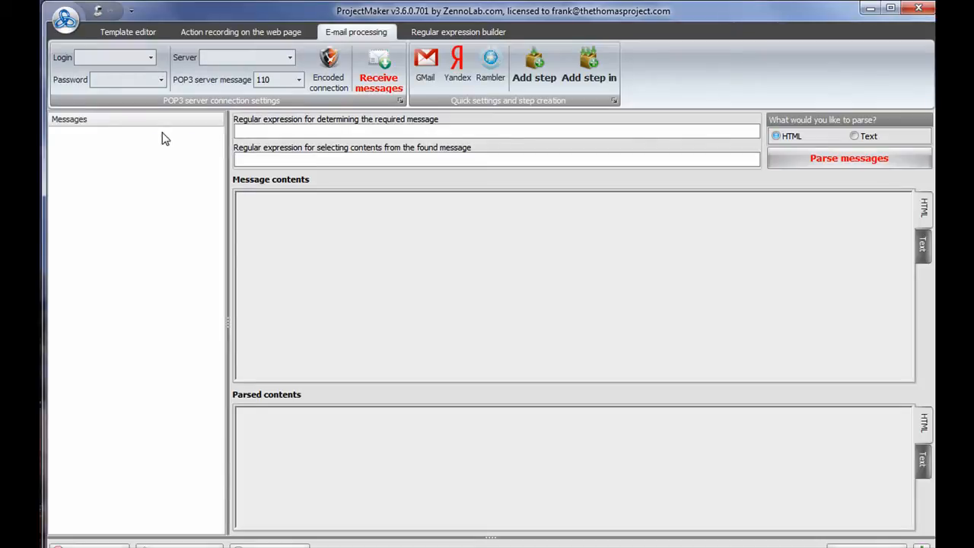
{"action": "left_click", "coordinate": [459, 32]}
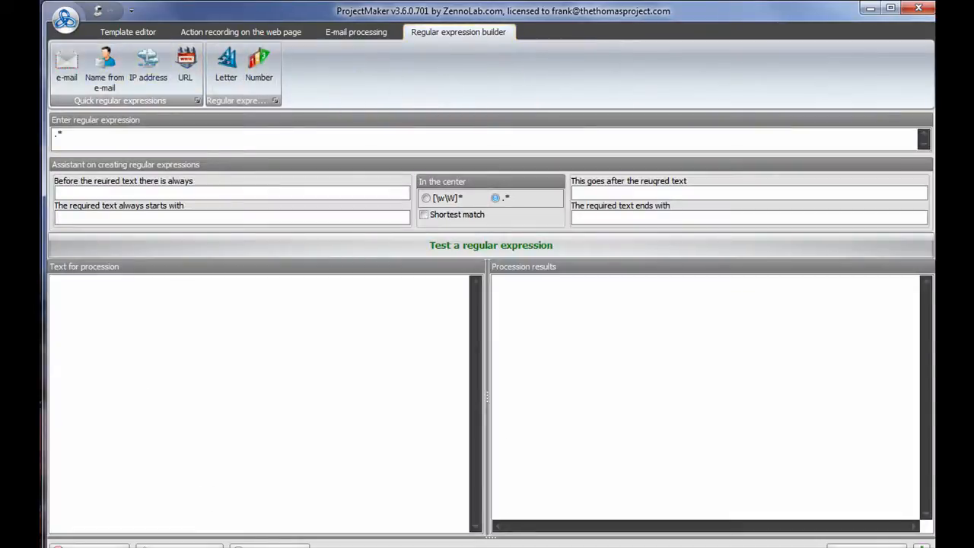
{"action": "left_click", "coordinate": [292, 410]}
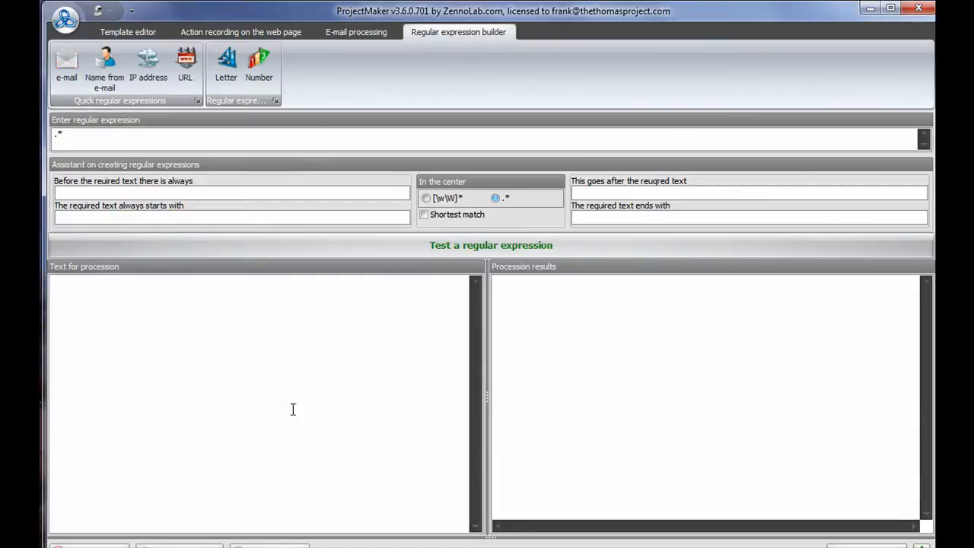
{"action": "mouse_move", "coordinate": [578, 433]}
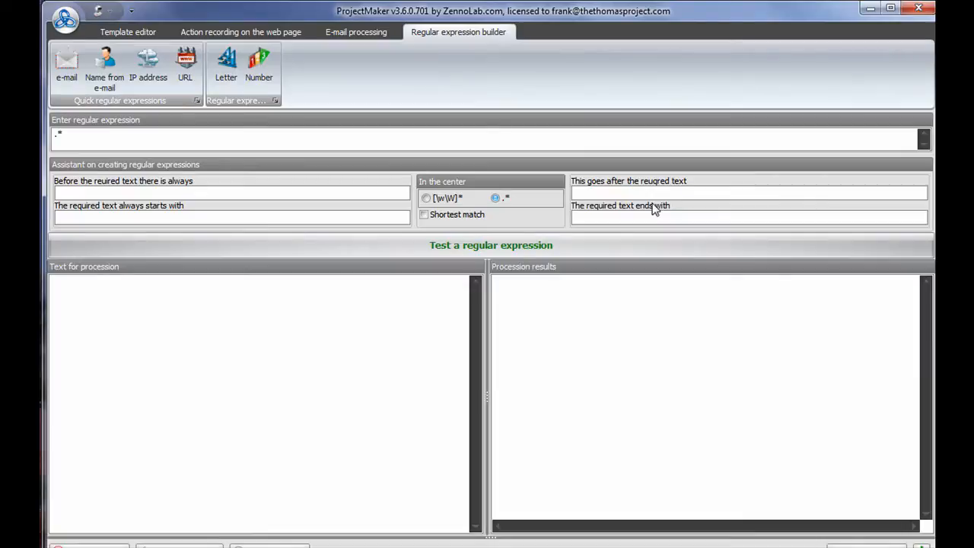
{"action": "mouse_move", "coordinate": [672, 234]}
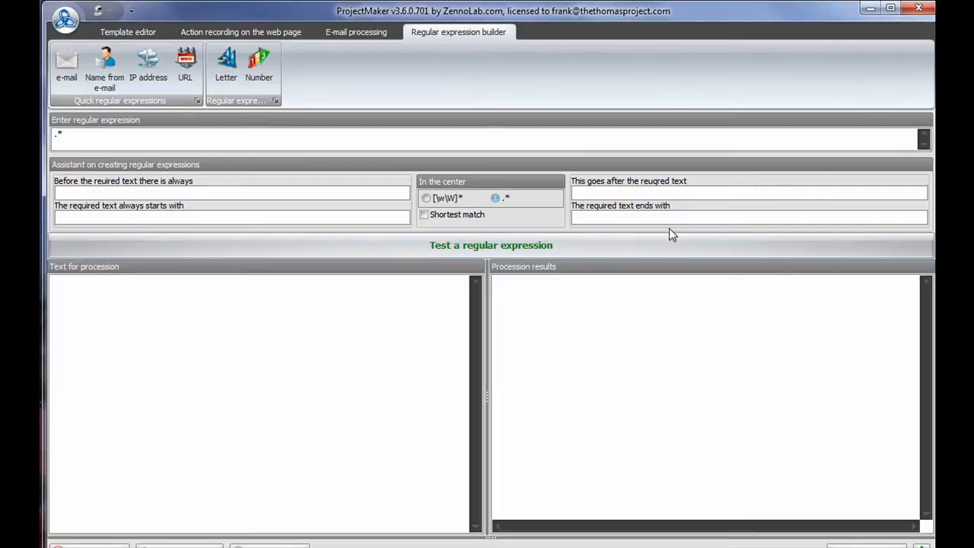
{"action": "mouse_move", "coordinate": [416, 251]}
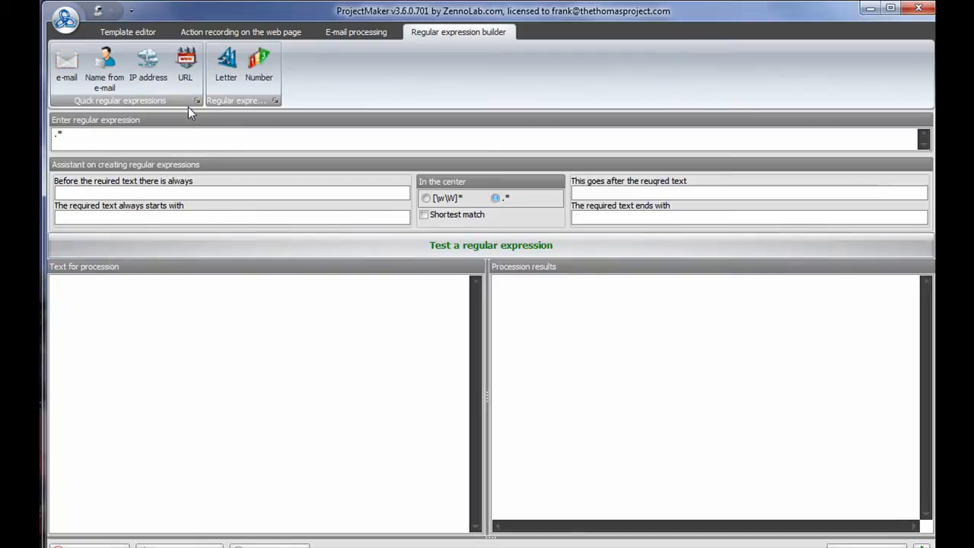
{"action": "mouse_move", "coordinate": [556, 122]}
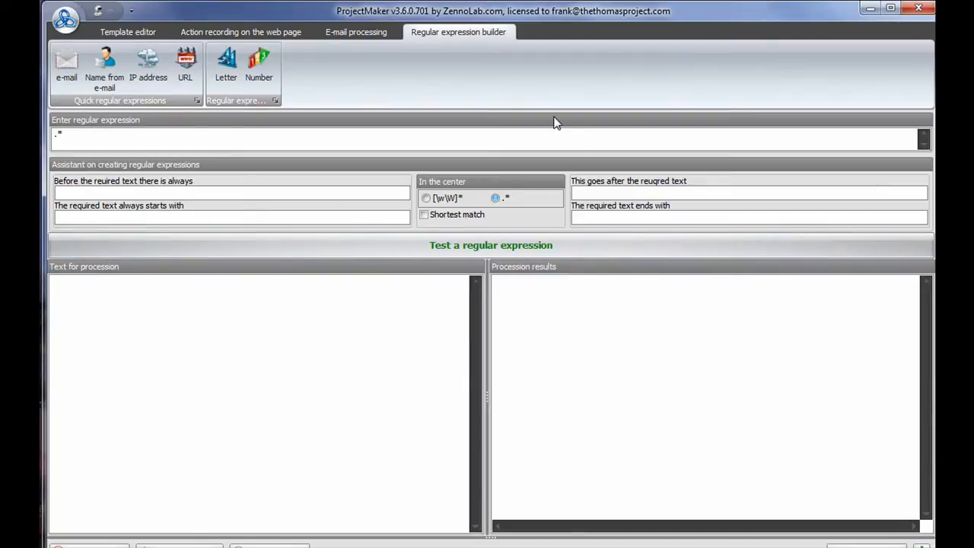
{"action": "mouse_move", "coordinate": [239, 189]}
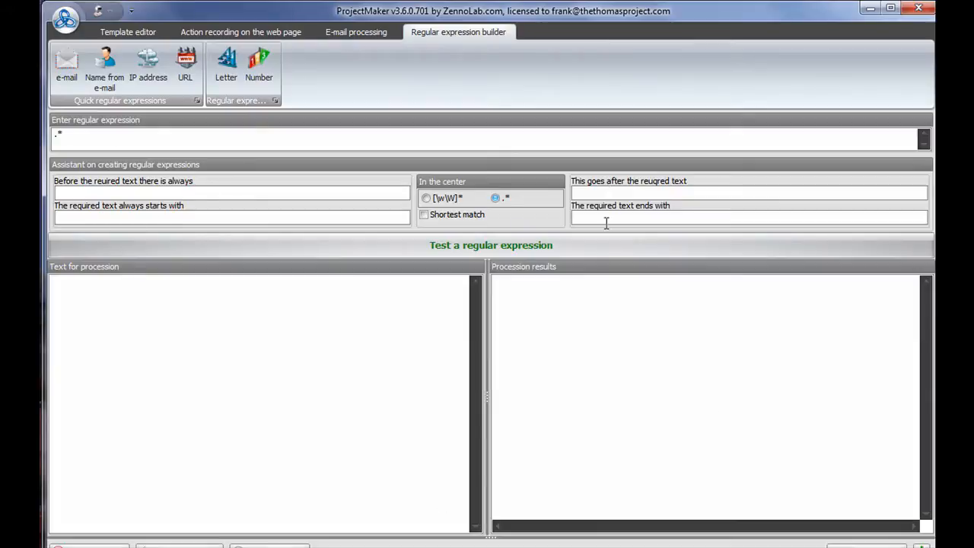
{"action": "left_click", "coordinate": [355, 32]}
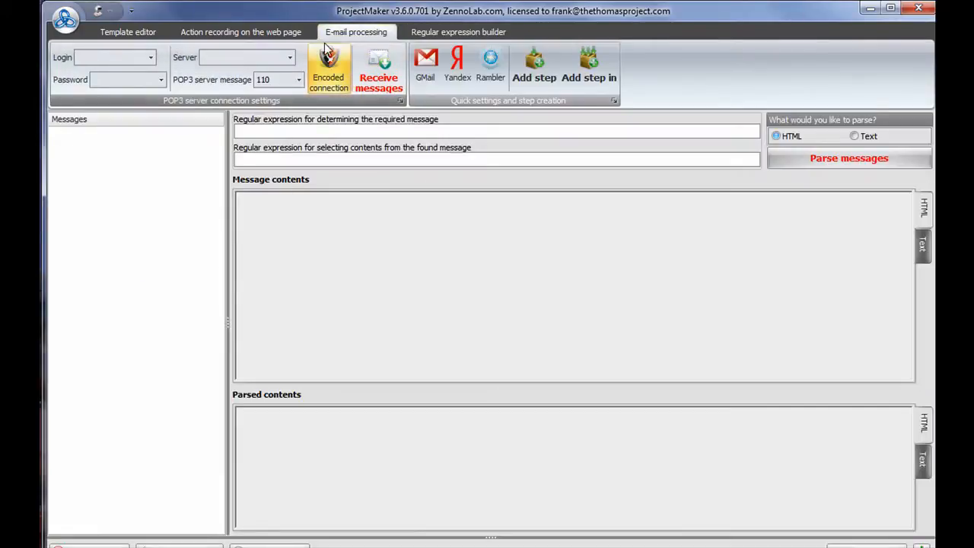
{"action": "left_click", "coordinate": [460, 31]}
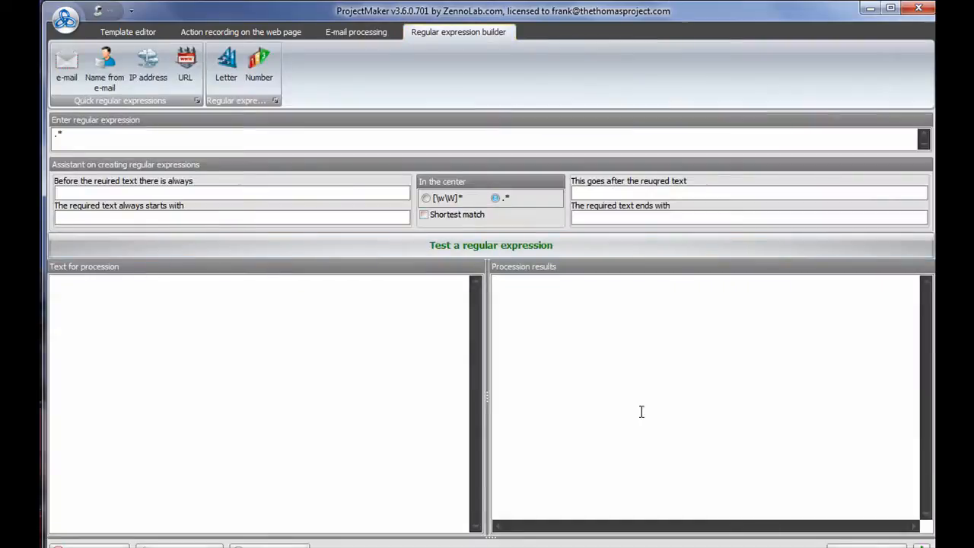
{"action": "mouse_move", "coordinate": [284, 385]}
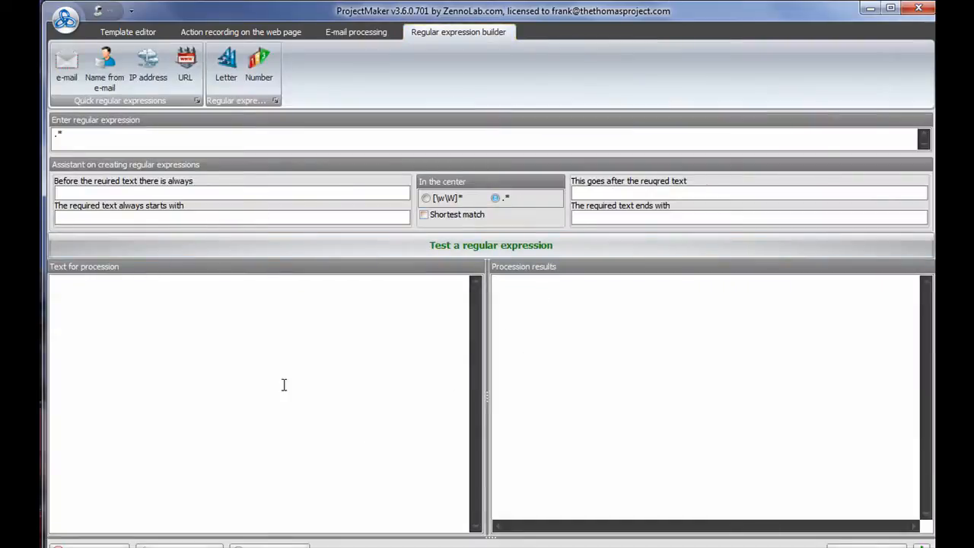
{"action": "mouse_move", "coordinate": [76, 133]}
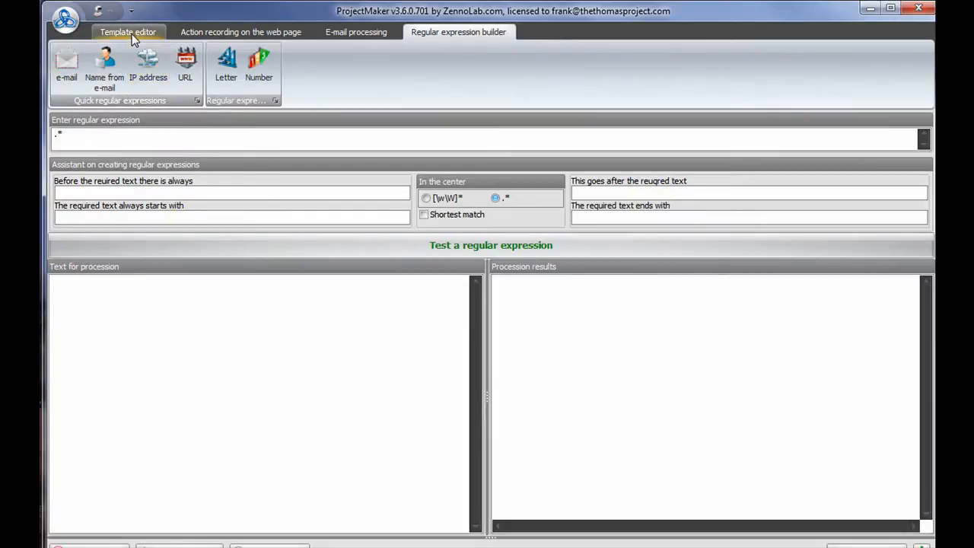
{"action": "left_click", "coordinate": [244, 31]}
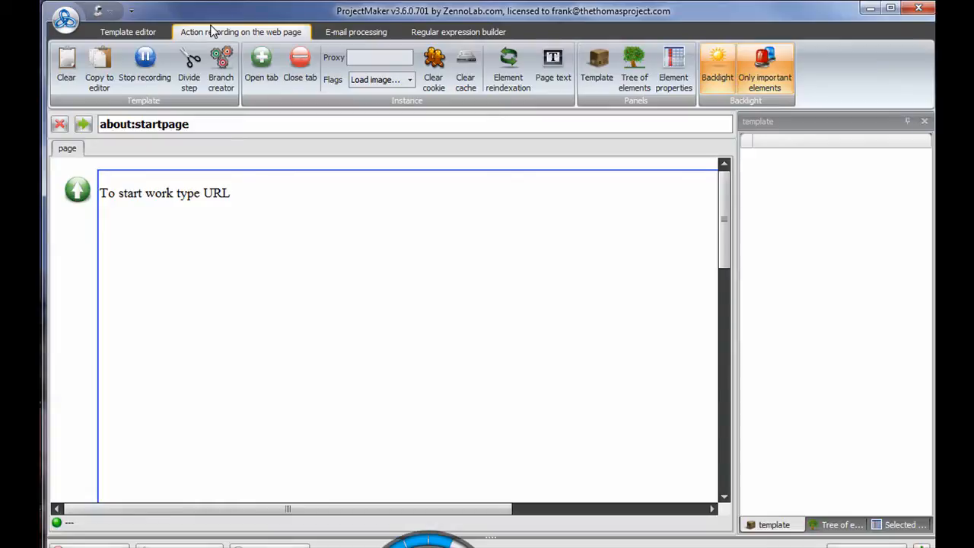
{"action": "mouse_move", "coordinate": [246, 91]}
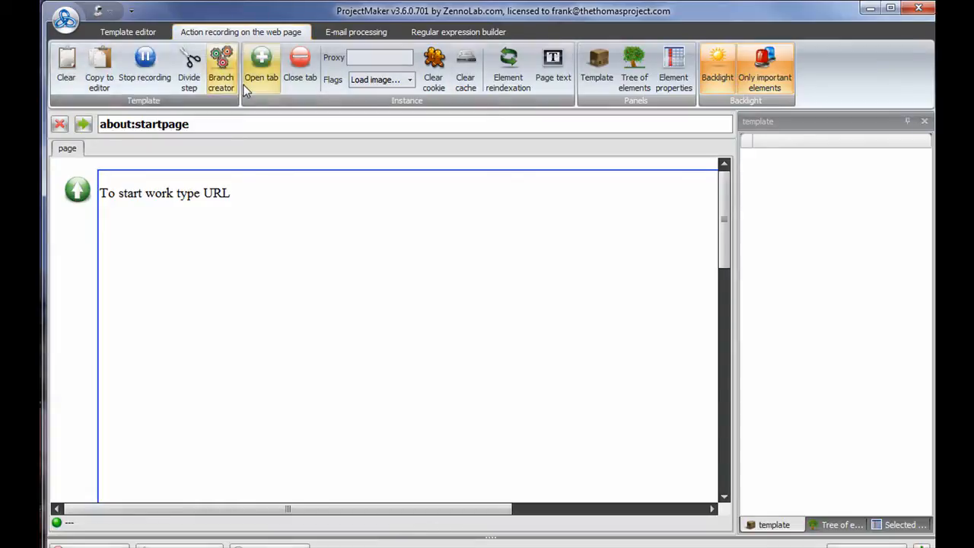
{"action": "mouse_move", "coordinate": [160, 354]}
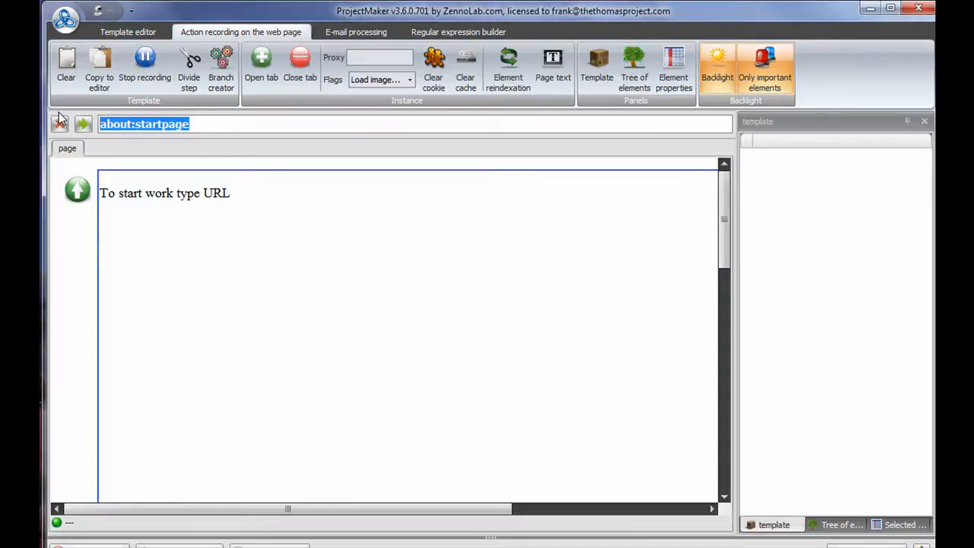
{"action": "type", "text": "http://sphinn.com"}
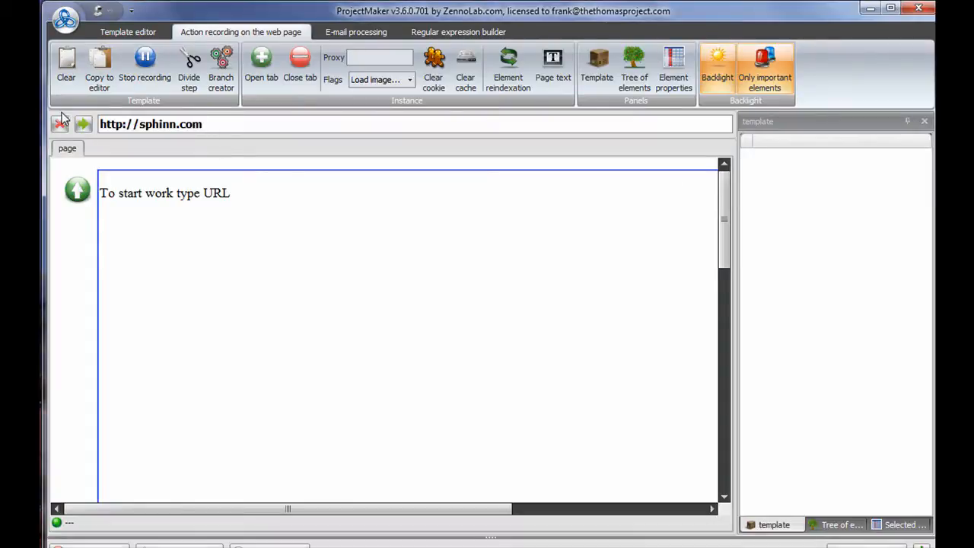
{"action": "left_click", "coordinate": [220, 124]}
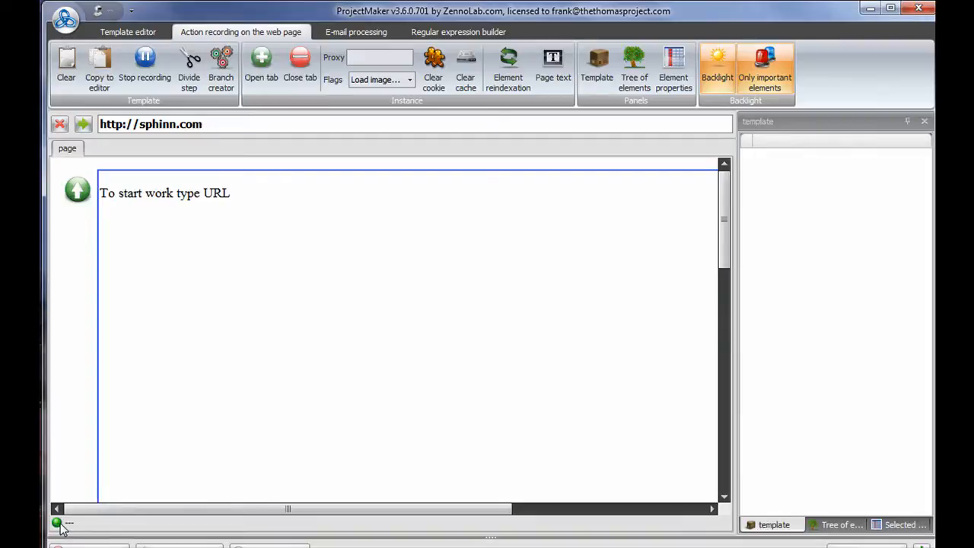
{"action": "mouse_move", "coordinate": [215, 208]}
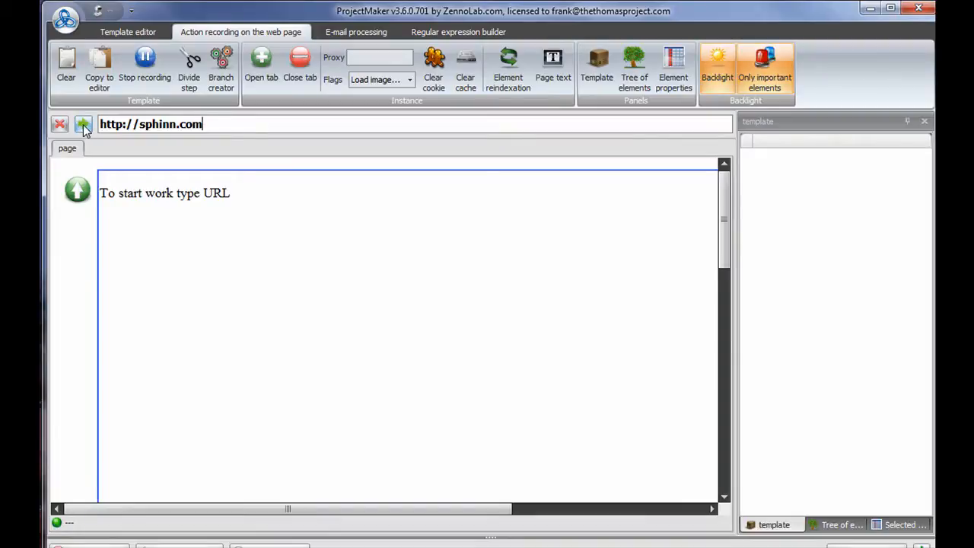
{"action": "left_click", "coordinate": [80, 124]}
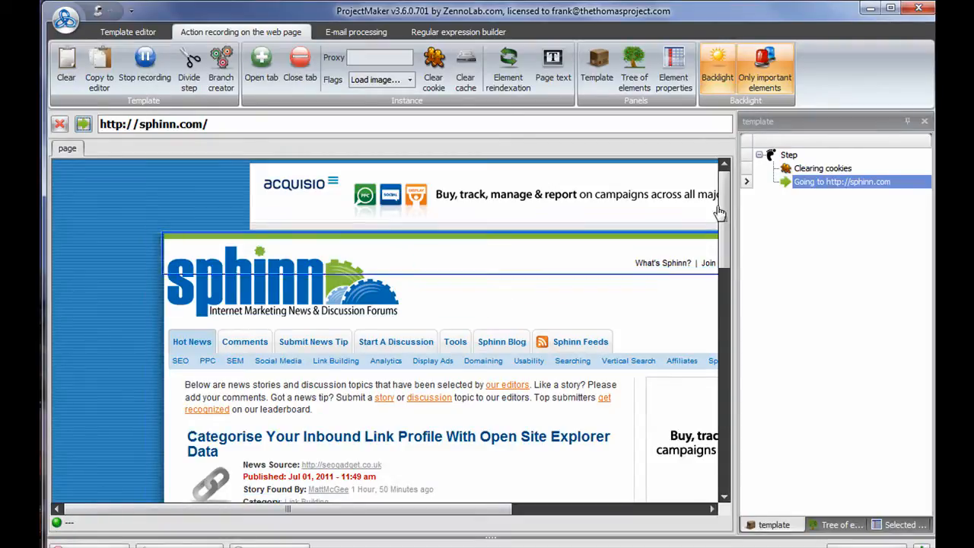
{"action": "scroll", "scroll_direction": "down", "scroll_amount": 3}
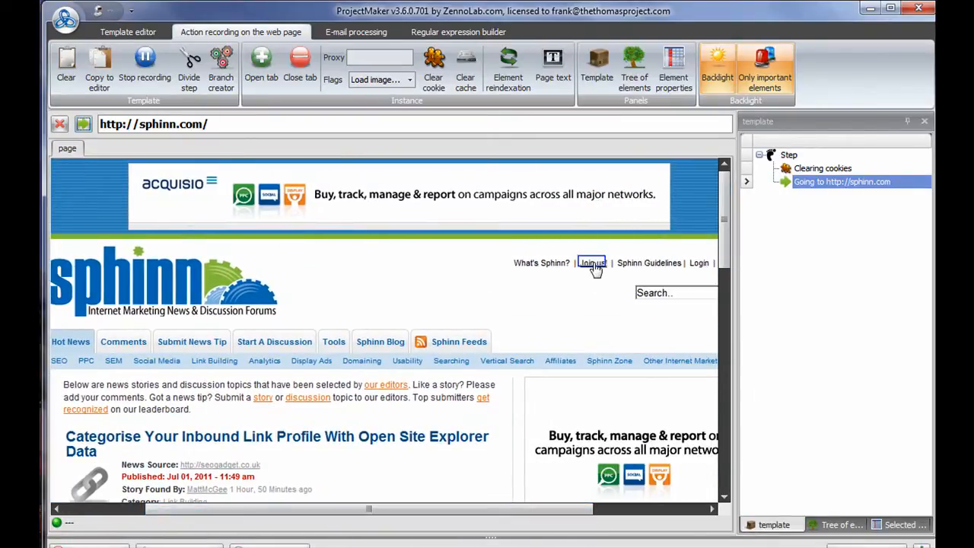
{"action": "left_click", "coordinate": [592, 262]}
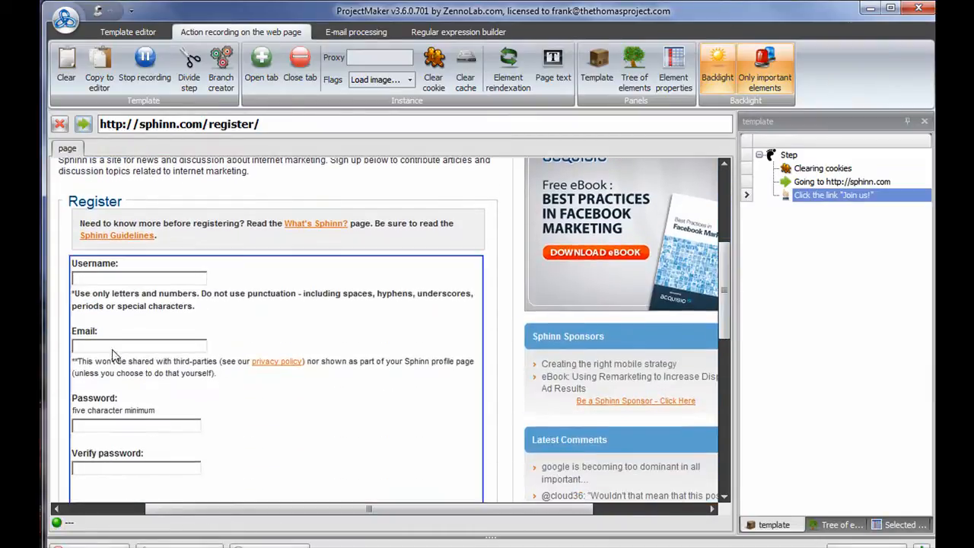
Choose Set value with macros for the registration form's Username field
{"action": "left_click", "coordinate": [138, 345]}
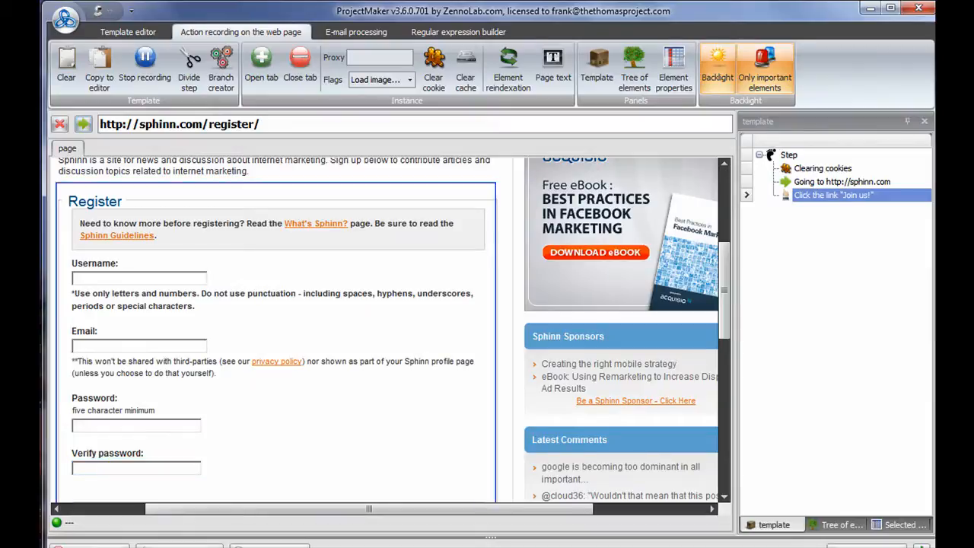
{"action": "left_click", "coordinate": [138, 277]}
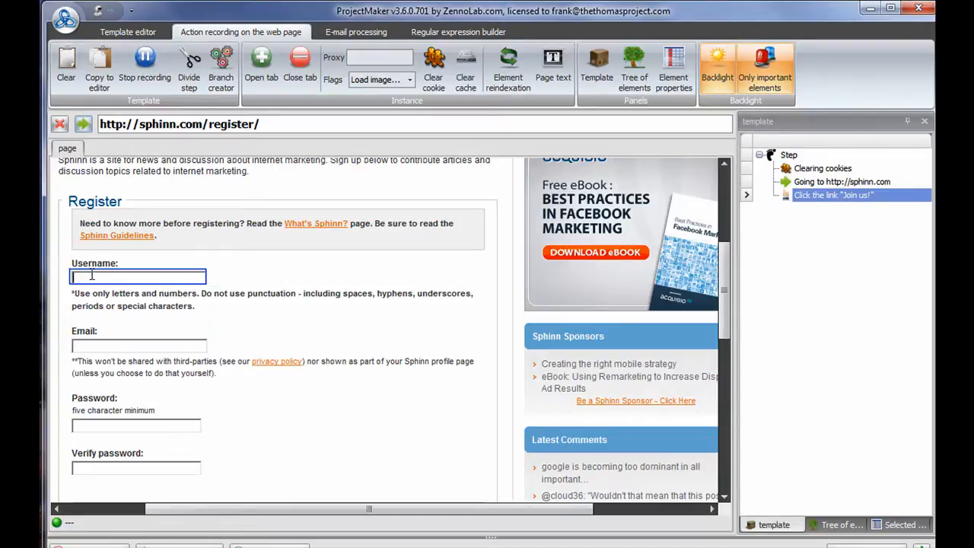
{"action": "right_click", "coordinate": [137, 276]}
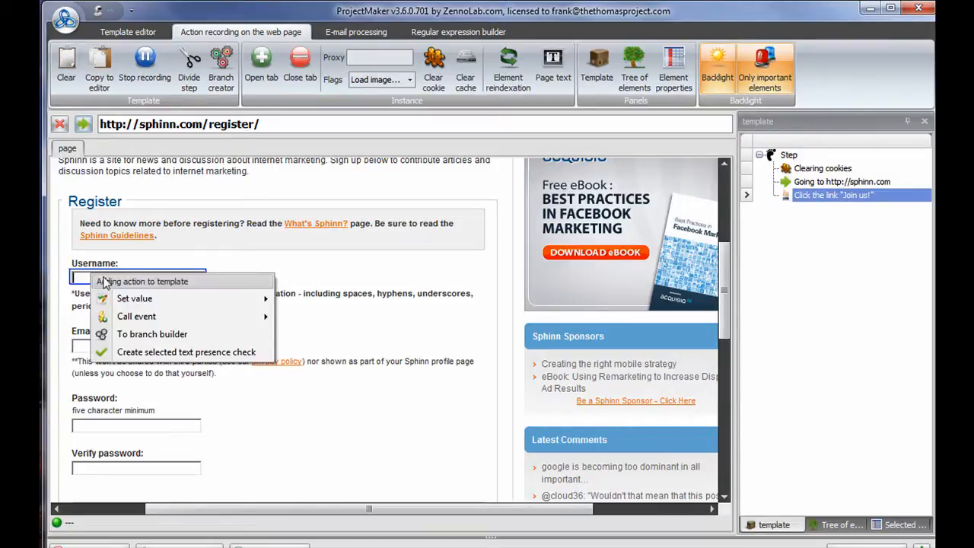
{"action": "mouse_move", "coordinate": [152, 315]}
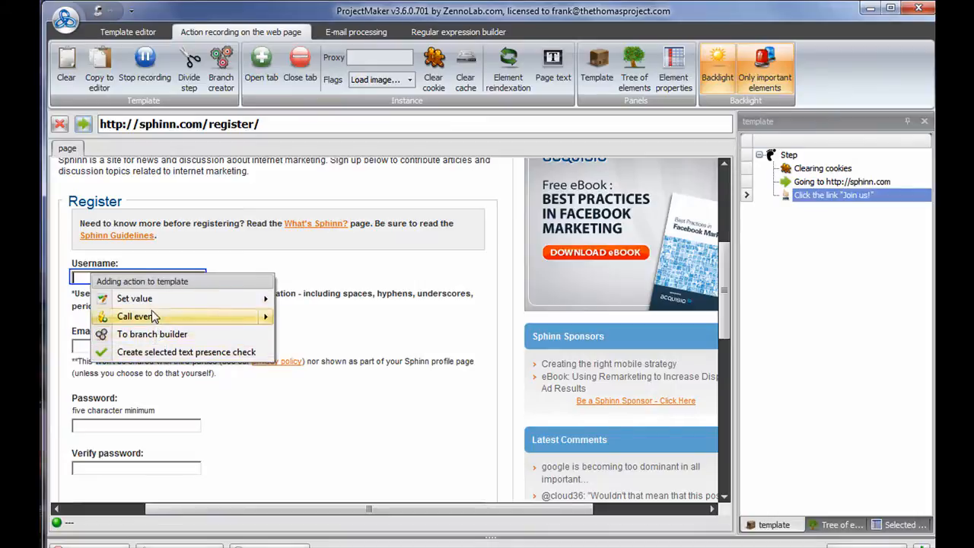
{"action": "mouse_move", "coordinate": [134, 298]}
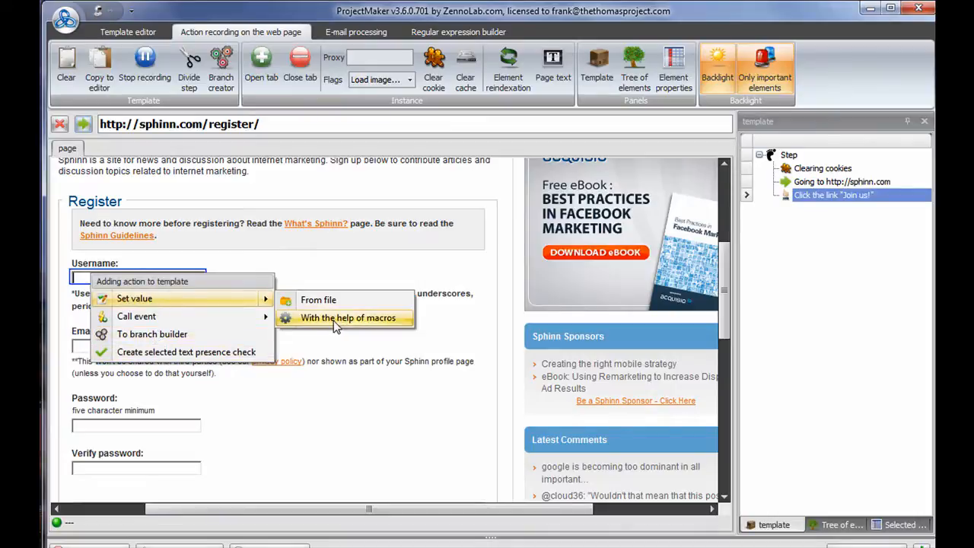
{"action": "left_click", "coordinate": [345, 318]}
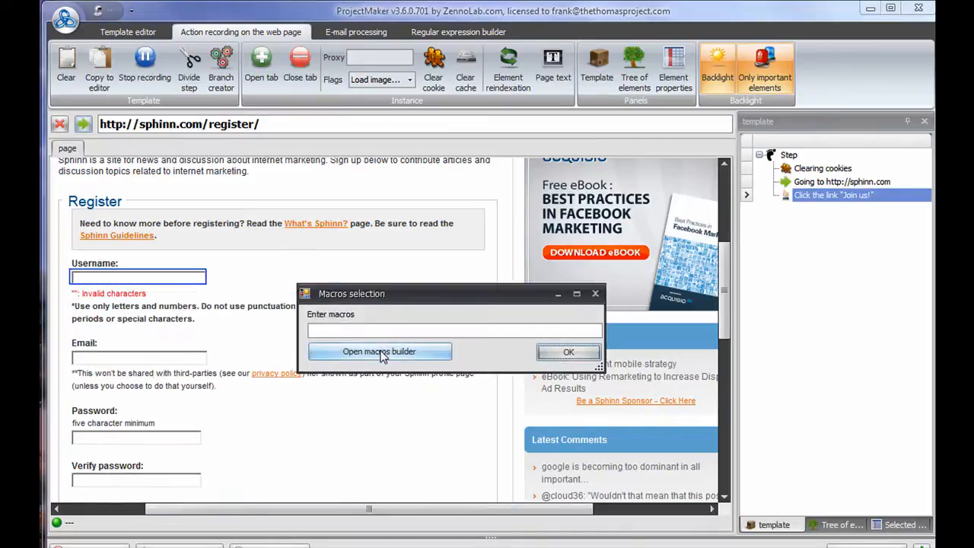
{"action": "left_click", "coordinate": [379, 352]}
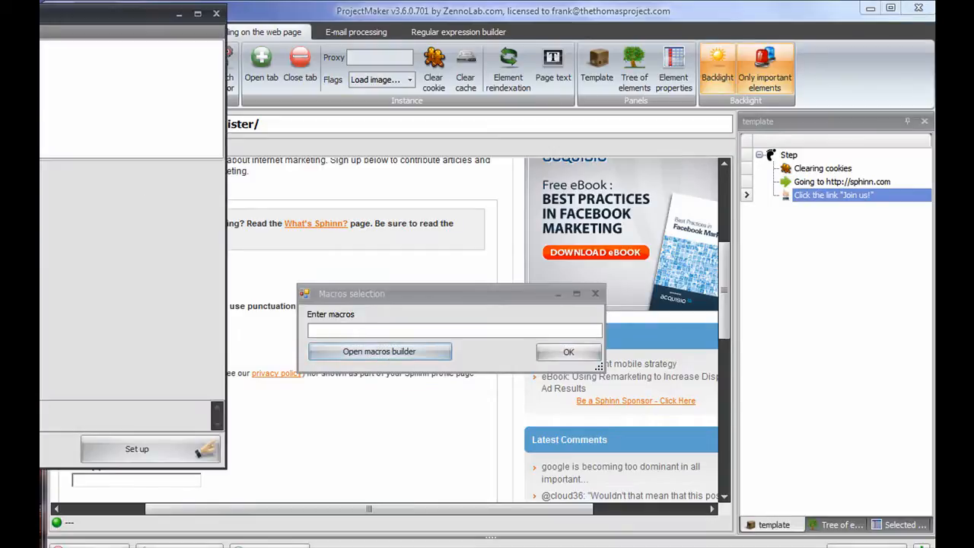
{"action": "left_click", "coordinate": [380, 351]}
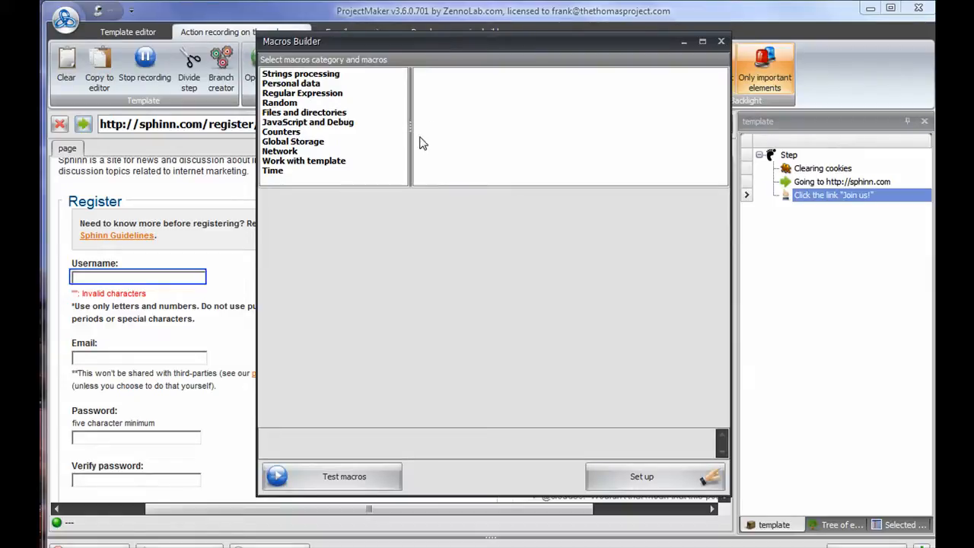
{"action": "mouse_move", "coordinate": [313, 133]}
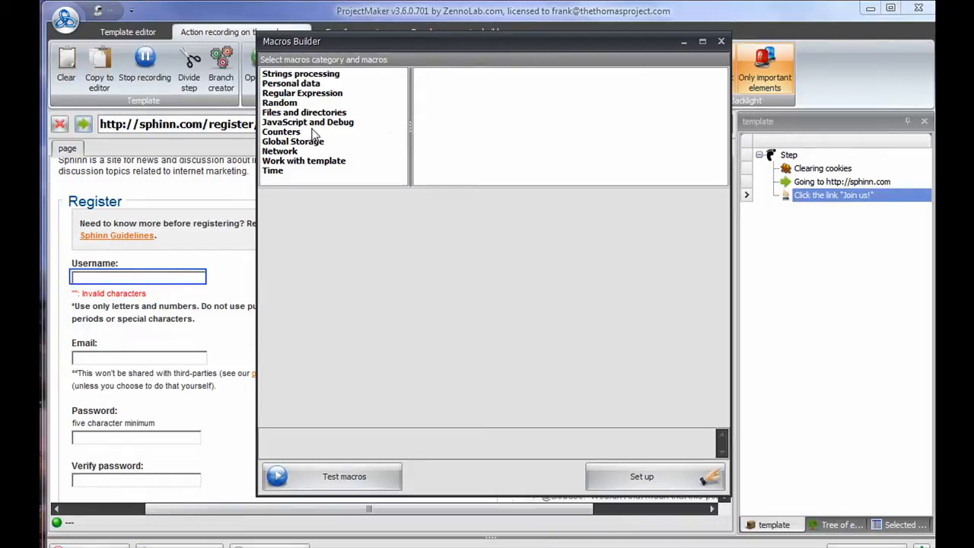
{"action": "left_click", "coordinate": [292, 83]}
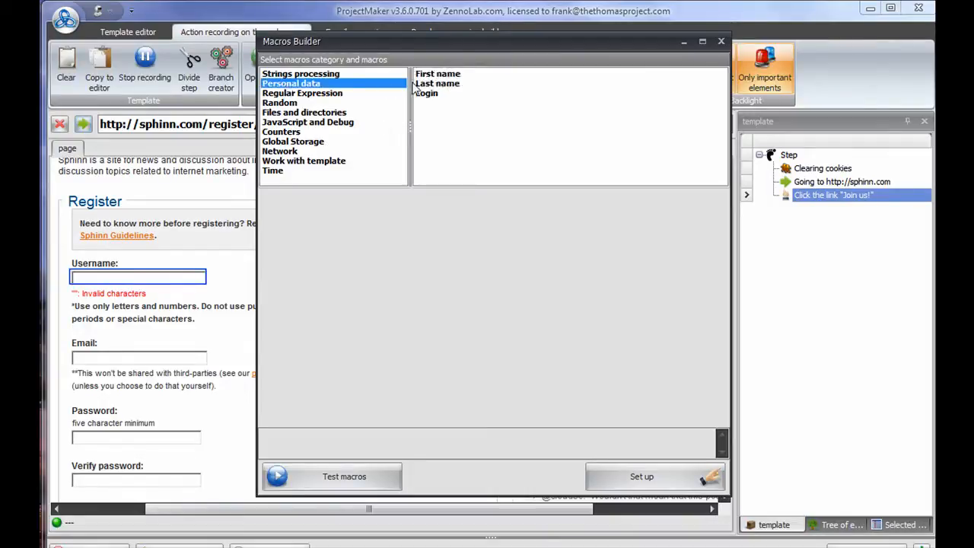
{"action": "left_click", "coordinate": [428, 92]}
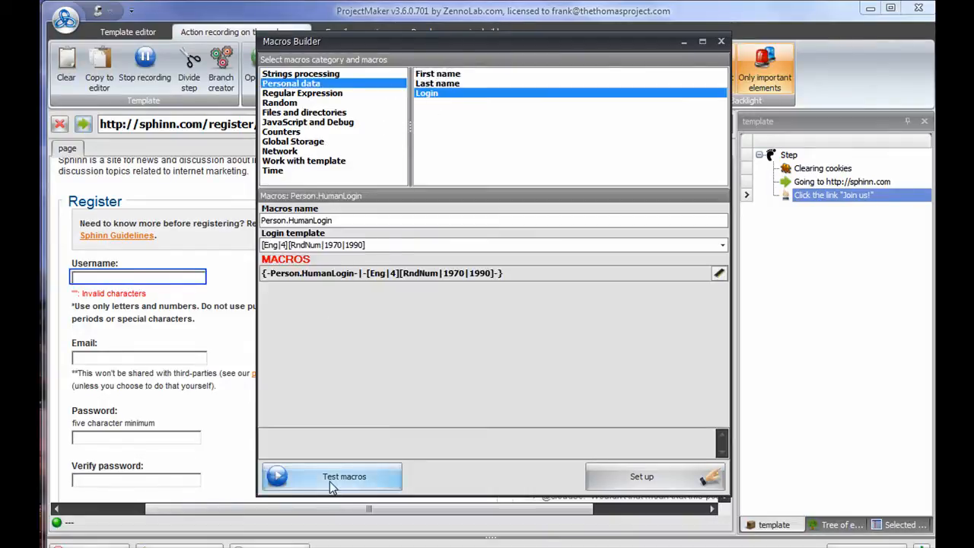
{"action": "left_click", "coordinate": [343, 476]}
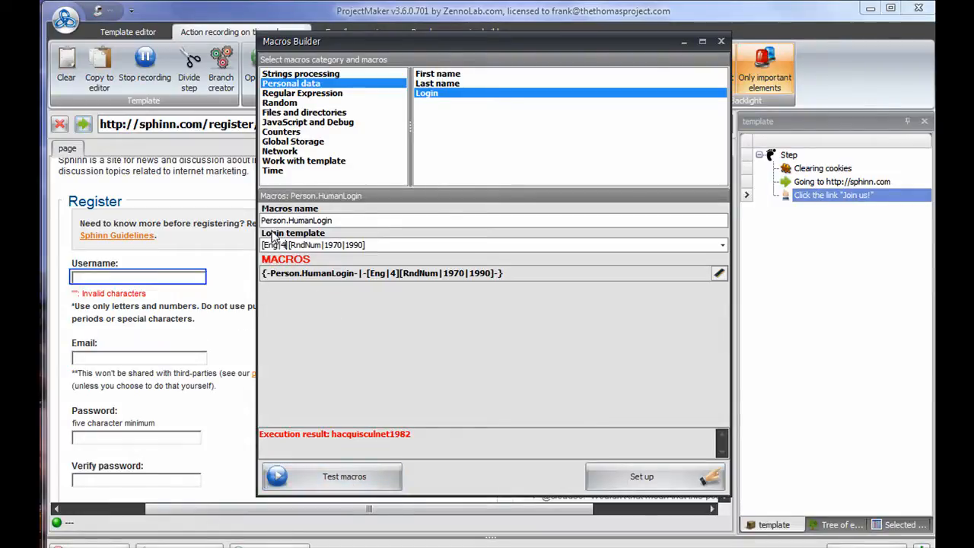
{"action": "mouse_move", "coordinate": [286, 347]}
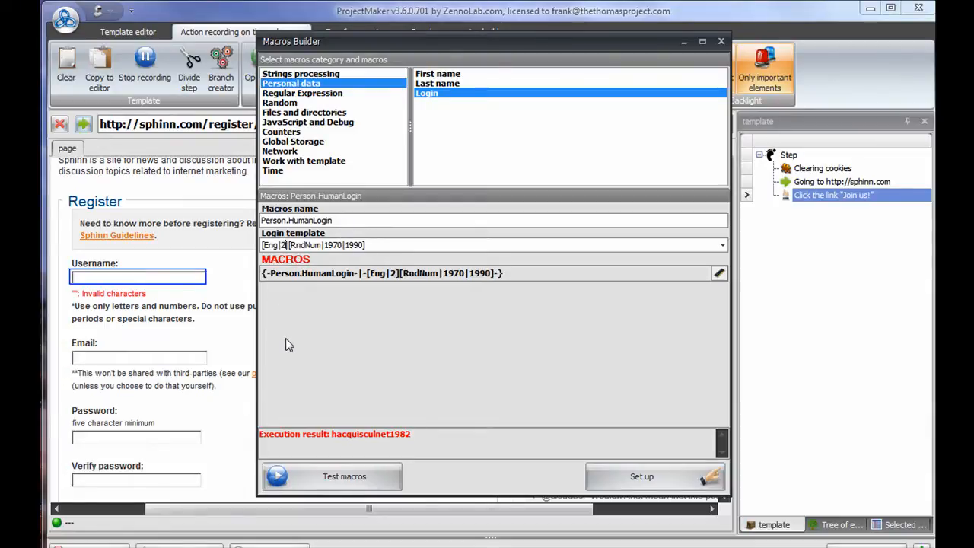
{"action": "left_click", "coordinate": [344, 476]}
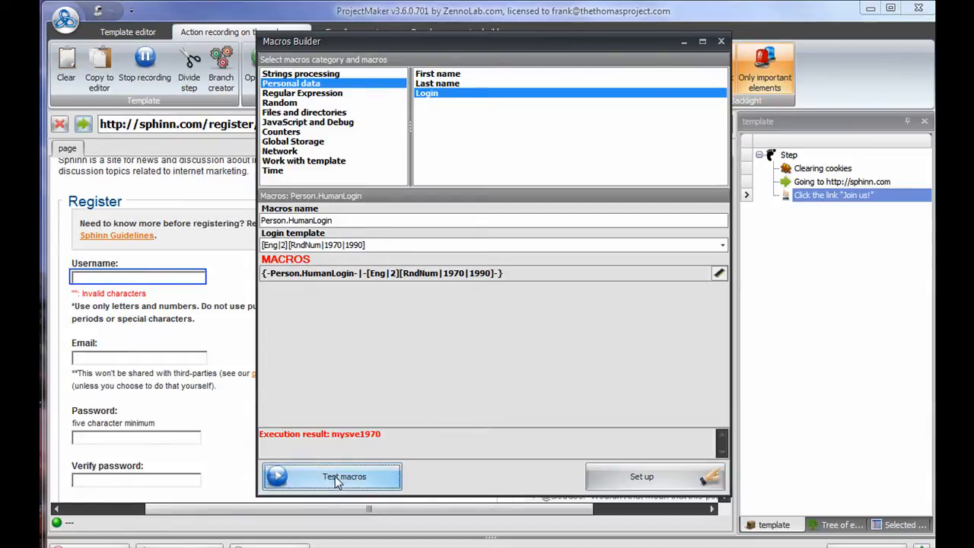
{"action": "left_click", "coordinate": [344, 476]}
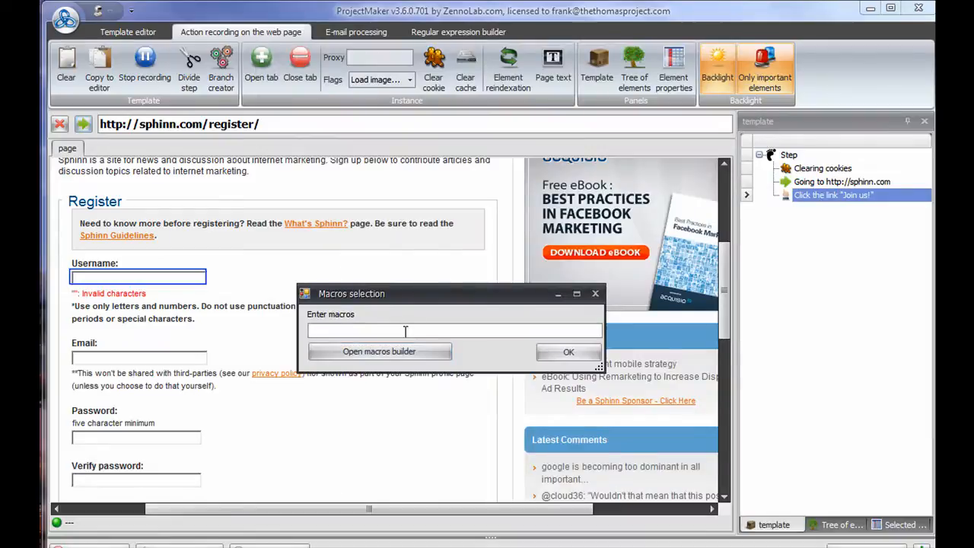
{"action": "type", "text": "{-Person.HumanLogin-|-[Eng|2][RndNum|1970|1990]-}"}
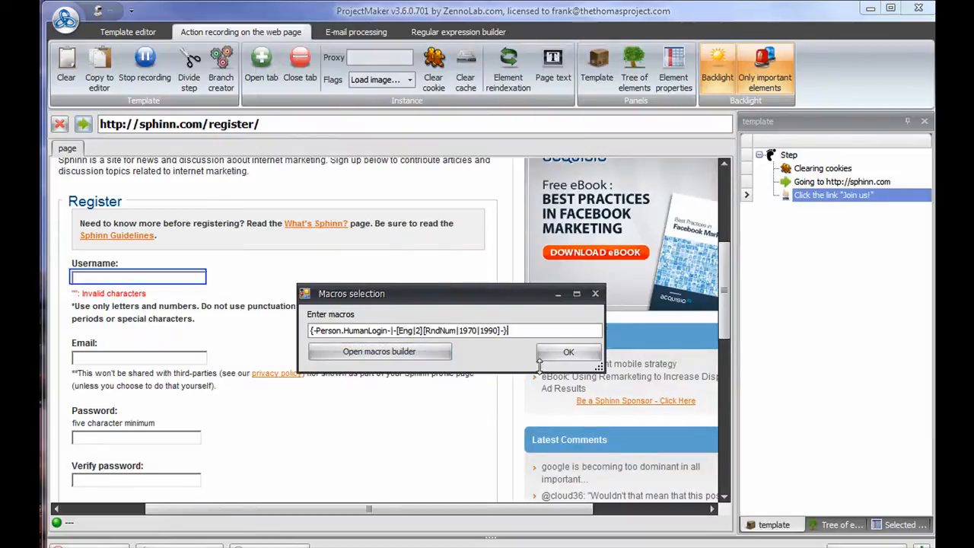
{"action": "left_click", "coordinate": [569, 352]}
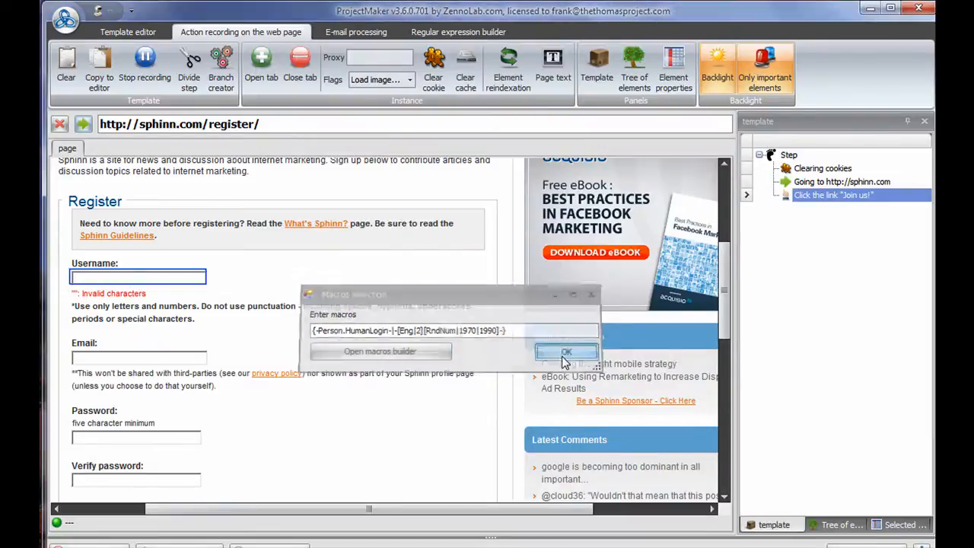
{"action": "left_click", "coordinate": [566, 352]}
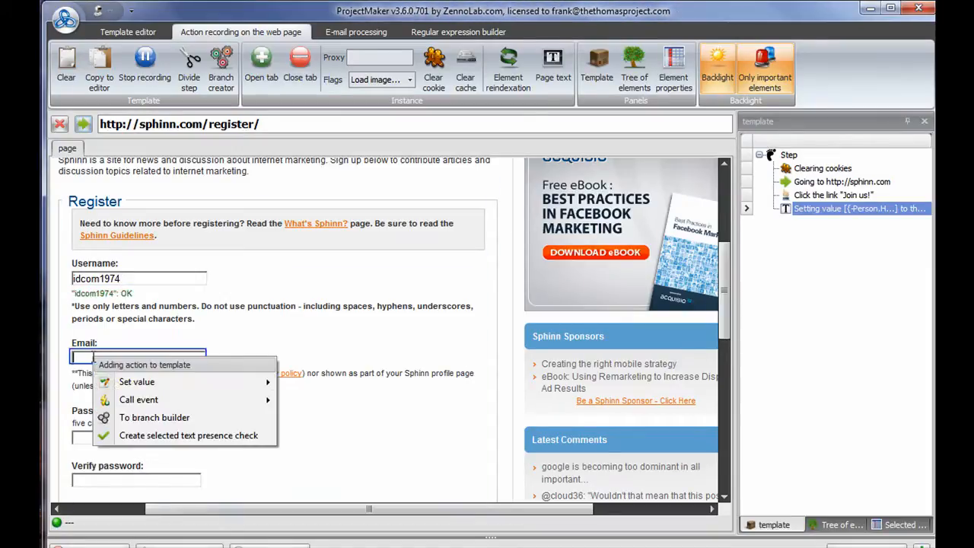
{"action": "mouse_move", "coordinate": [137, 382]}
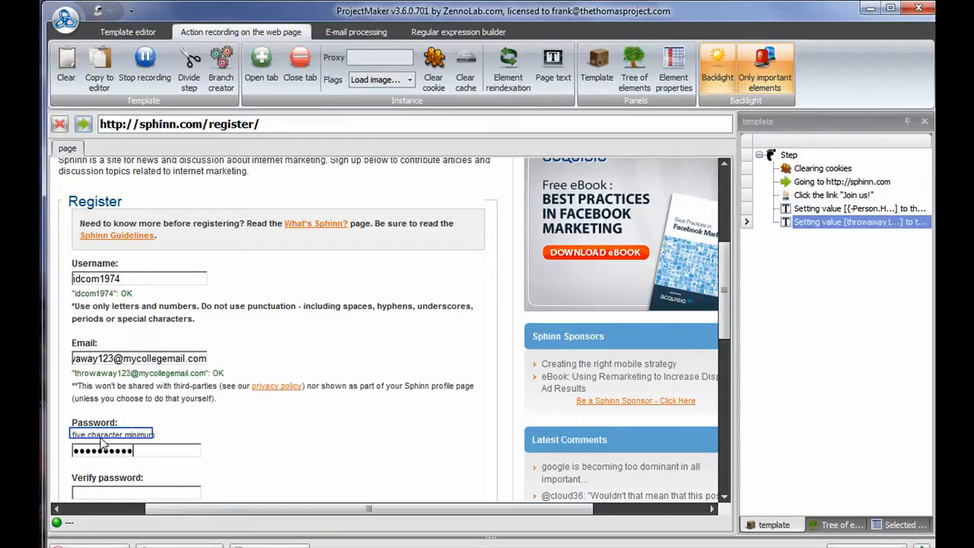
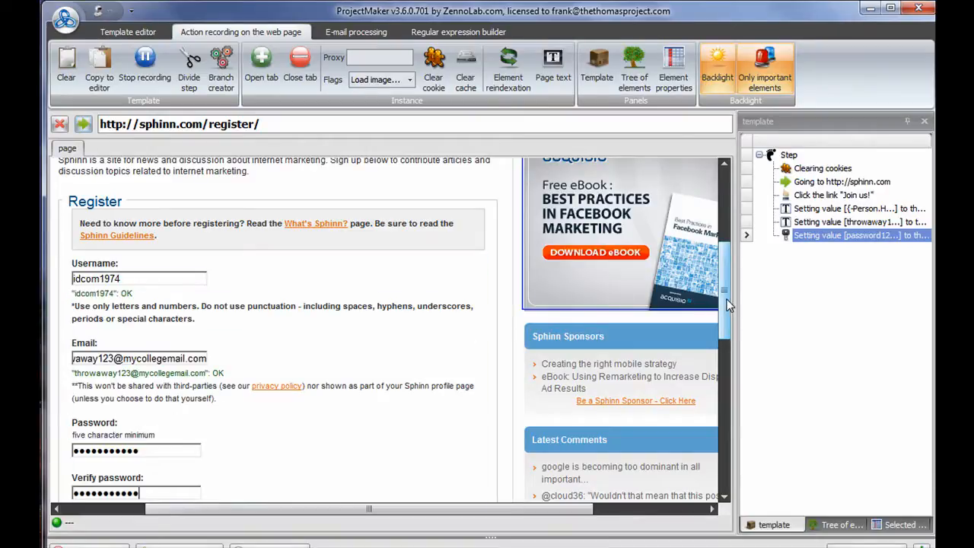
Scroll to the Sphinn captcha and mark its image as a captcha to recognise
{"action": "scroll", "scroll_direction": "down", "scroll_amount": 3}
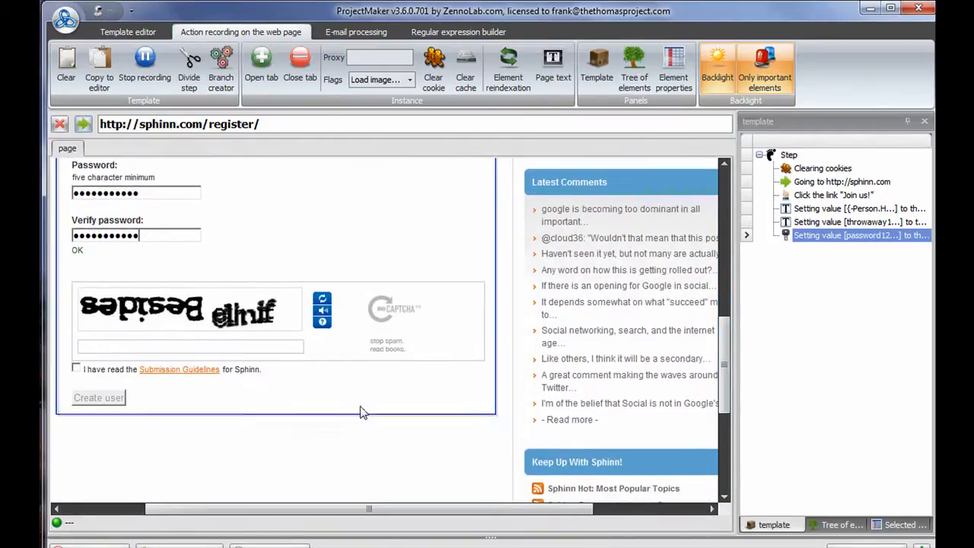
{"action": "left_click", "coordinate": [188, 346]}
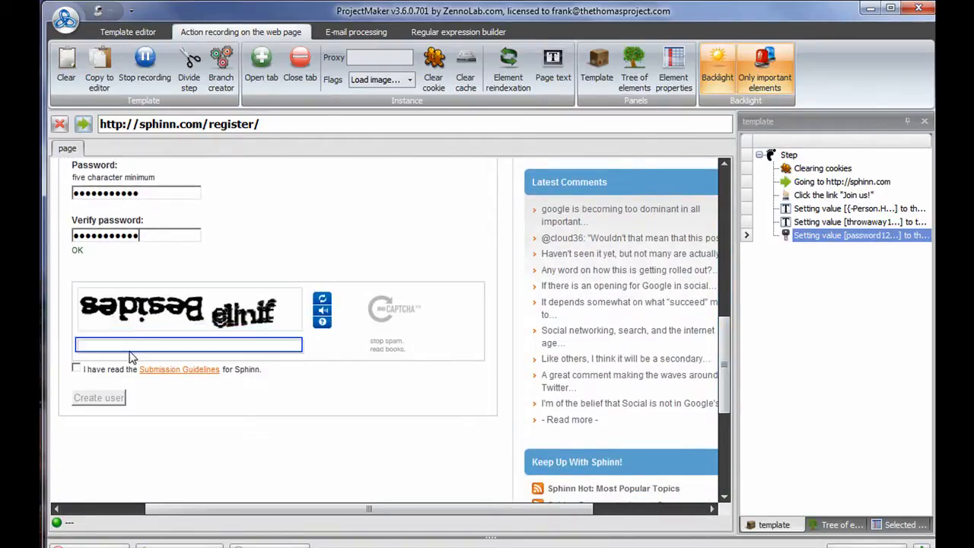
{"action": "mouse_move", "coordinate": [129, 346]}
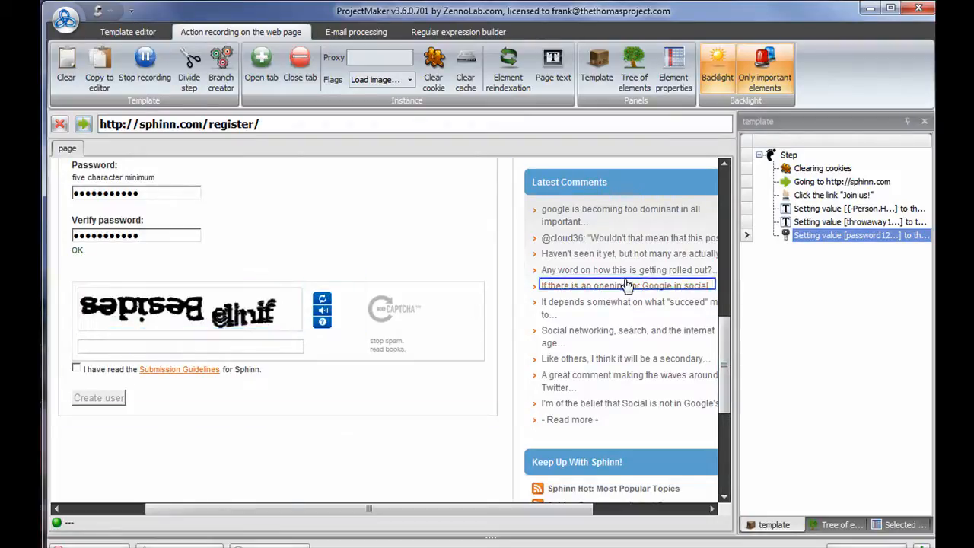
{"action": "left_click", "coordinate": [189, 346]}
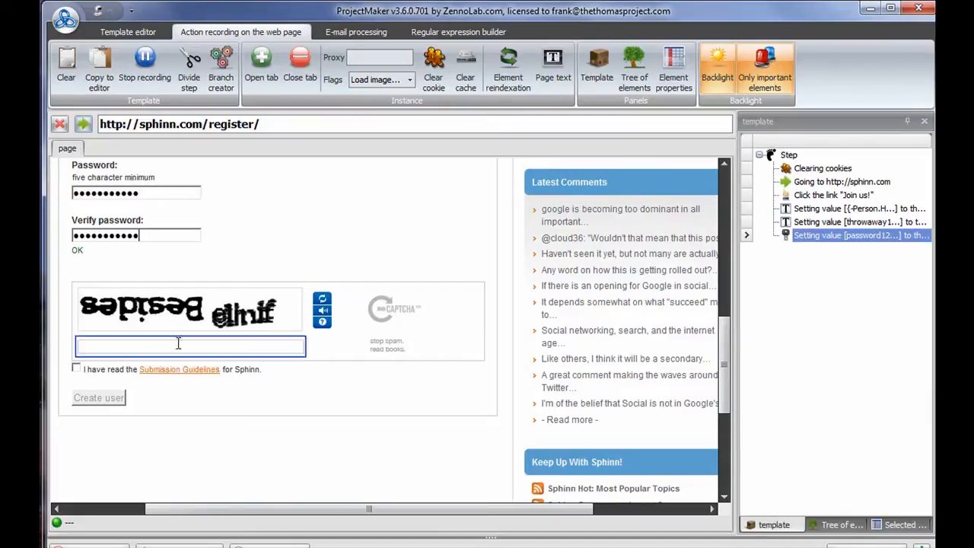
{"action": "right_click", "coordinate": [187, 309]}
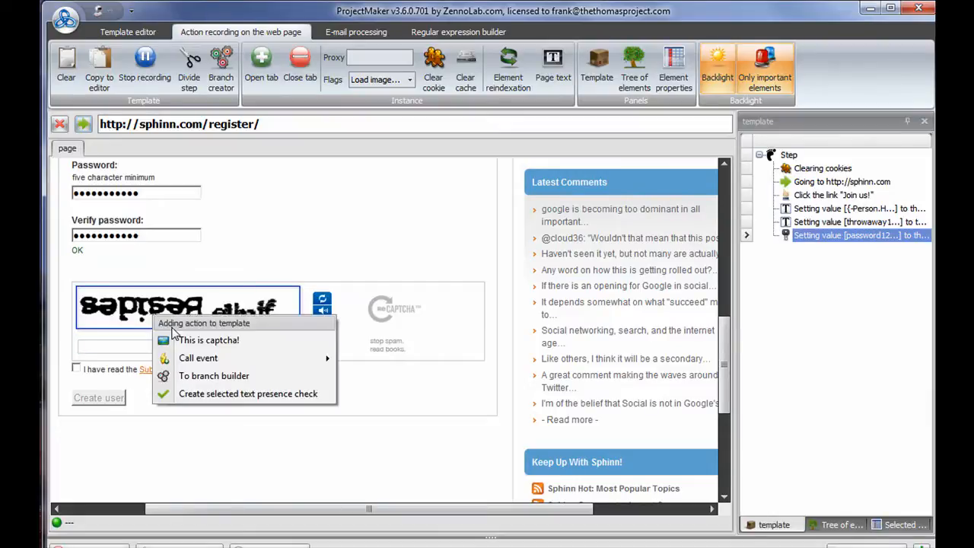
{"action": "left_click", "coordinate": [209, 340]}
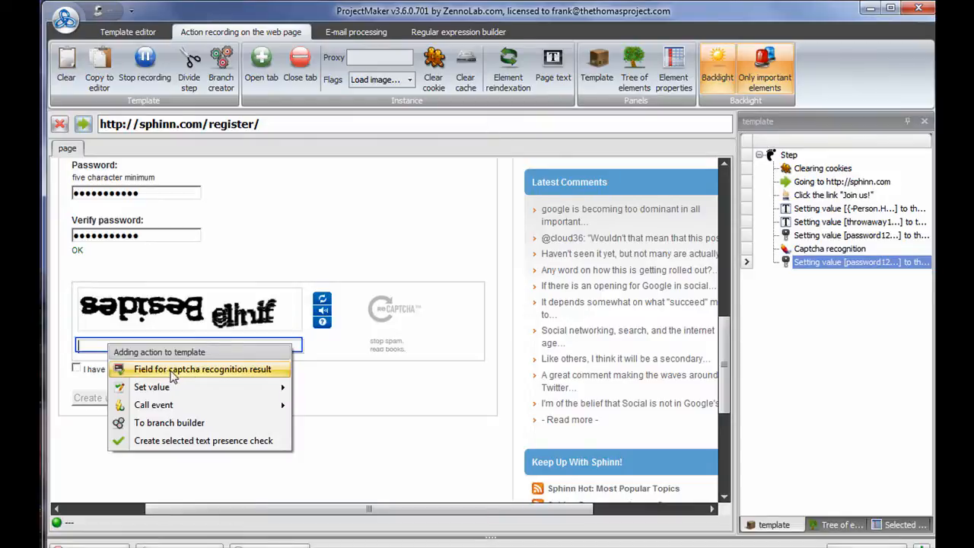
{"action": "mouse_move", "coordinate": [196, 376]}
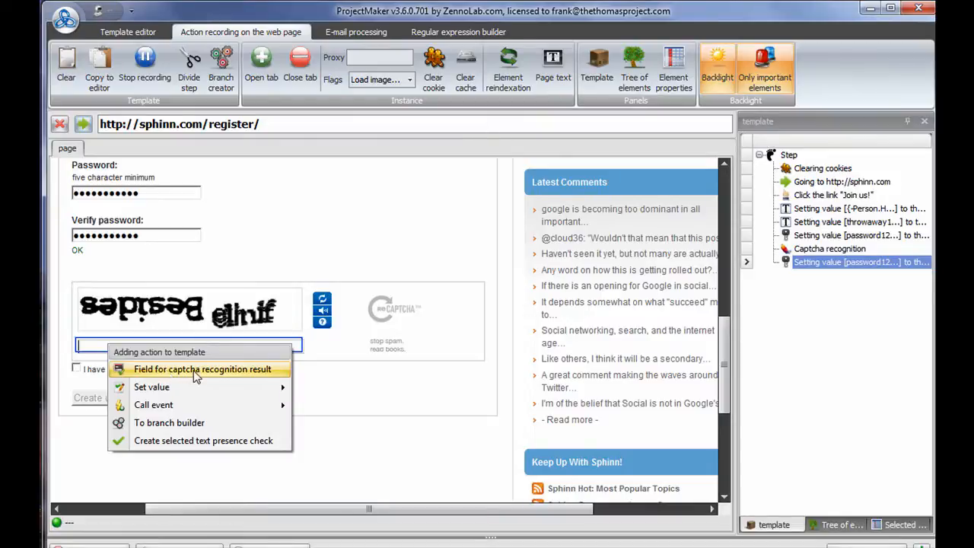
Mark the captcha answer field, type 'Besides ellnif', and tick the submission guidelines agreement
{"action": "left_click", "coordinate": [202, 369]}
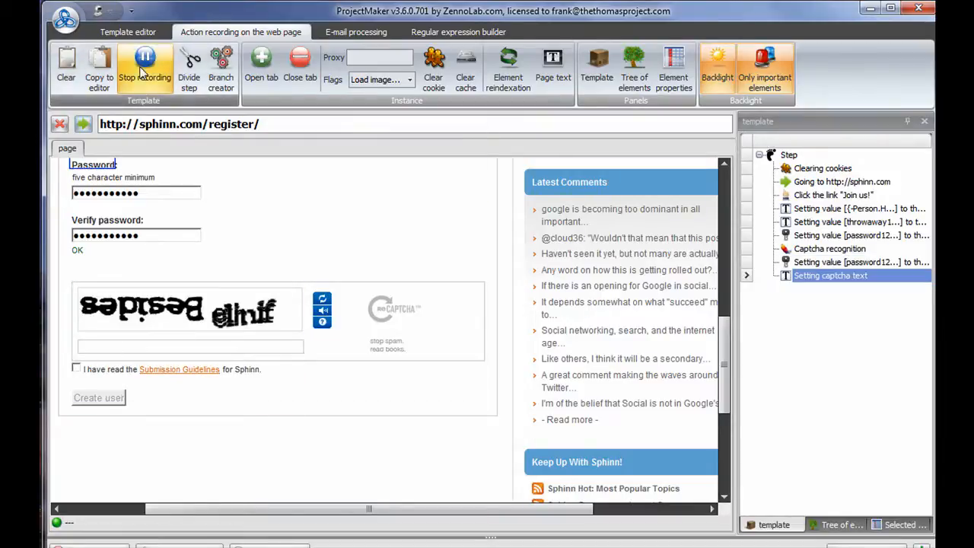
{"action": "left_click", "coordinate": [188, 344]}
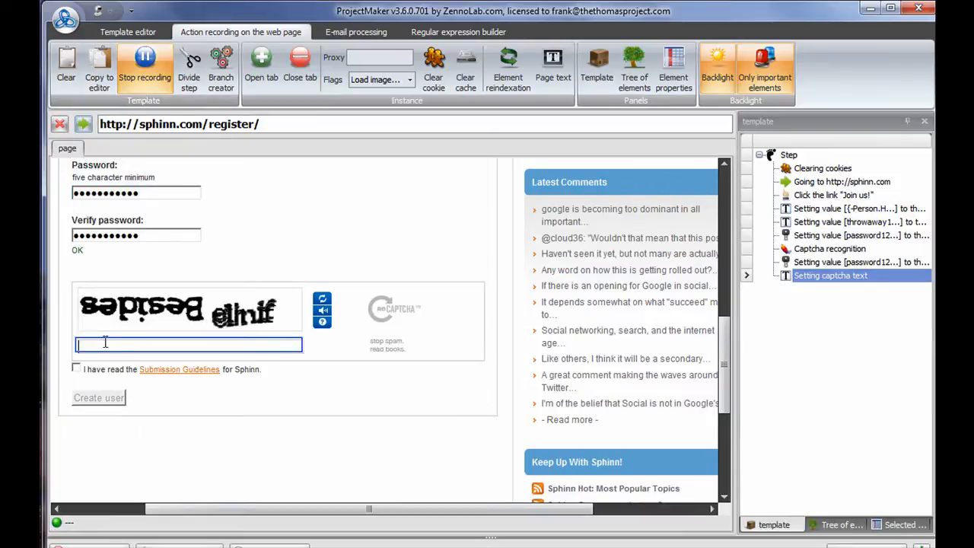
{"action": "type", "text": "De"}
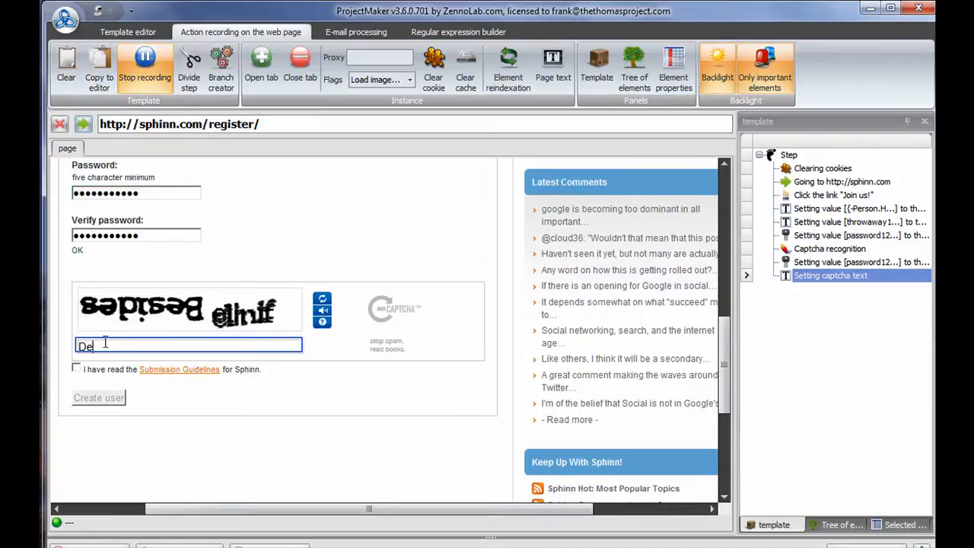
{"action": "key", "text": "ctrl+a"}
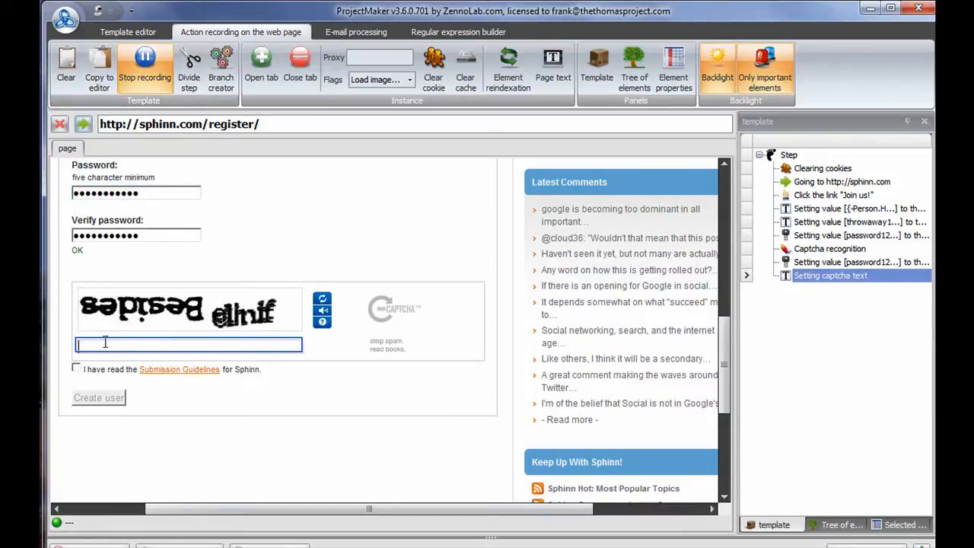
{"action": "type", "text": "Besides ellnif"}
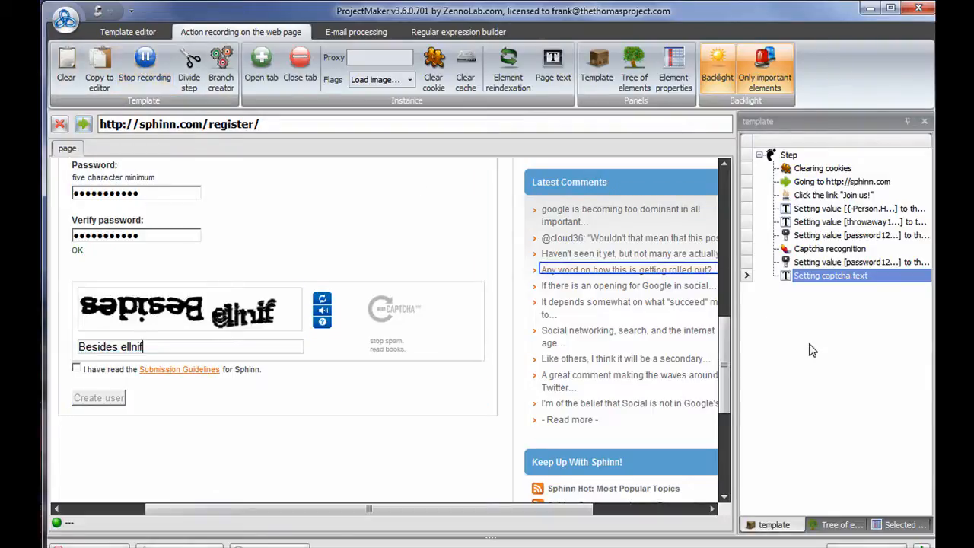
{"action": "mouse_move", "coordinate": [819, 341]}
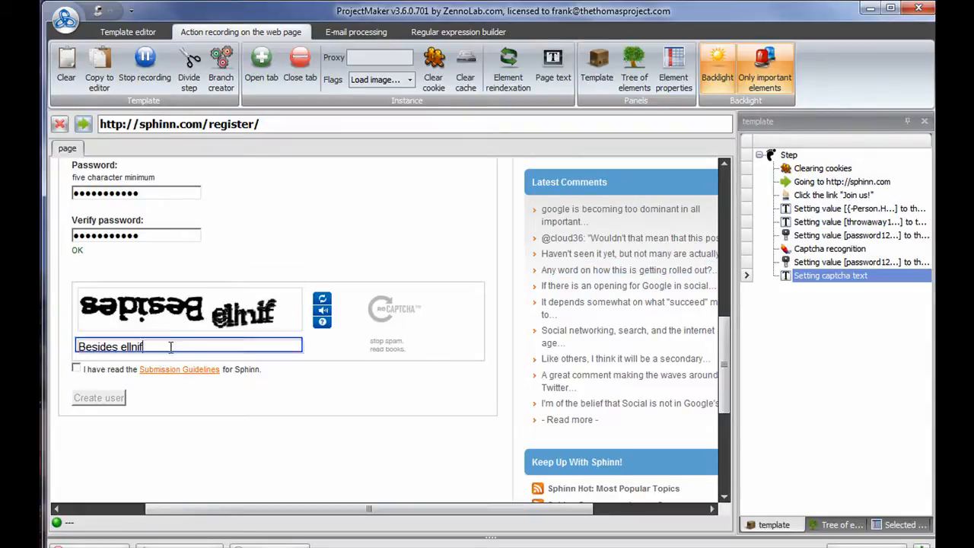
{"action": "left_click", "coordinate": [76, 369]}
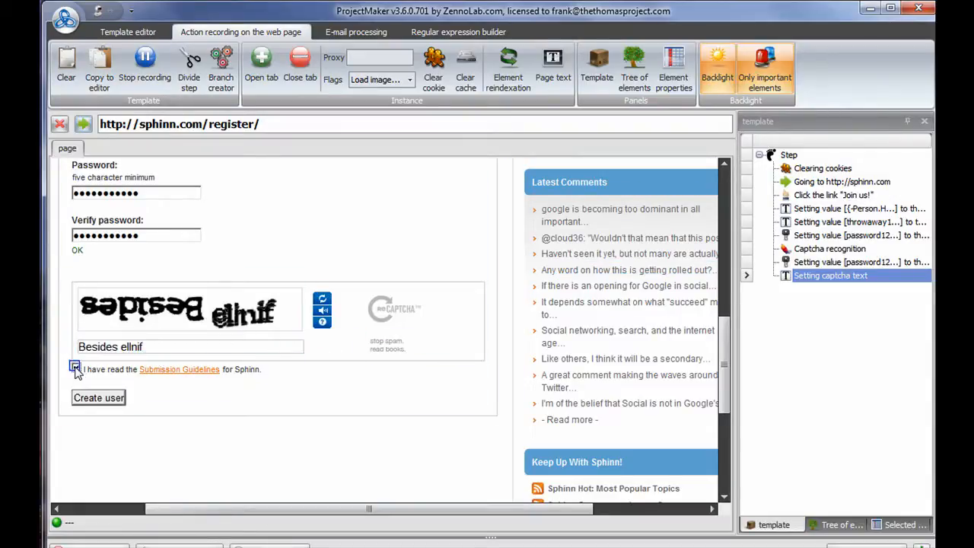
{"action": "left_click", "coordinate": [75, 368]}
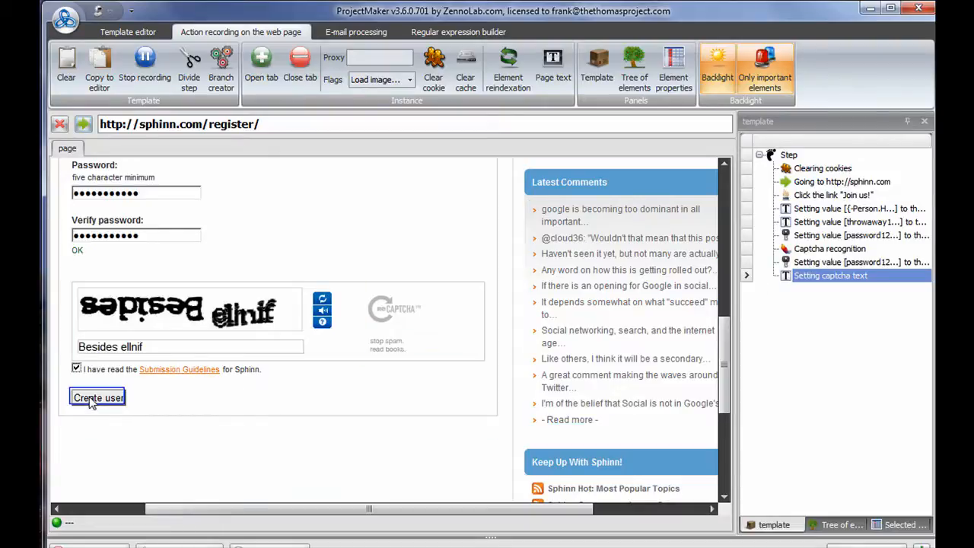
Submit the Sphinn registration and add a presence check for 'Now check your e-mail'
{"action": "left_click", "coordinate": [98, 396]}
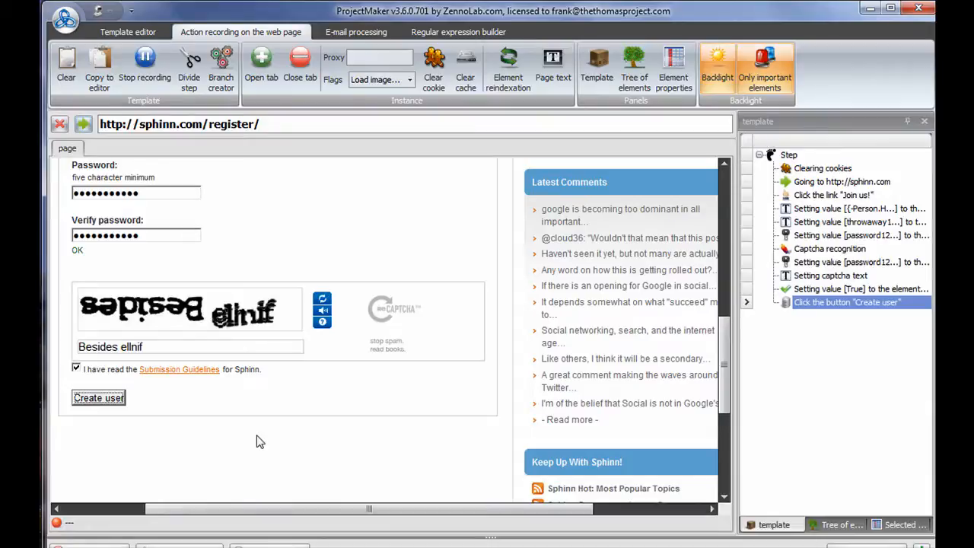
{"action": "mouse_move", "coordinate": [118, 515]}
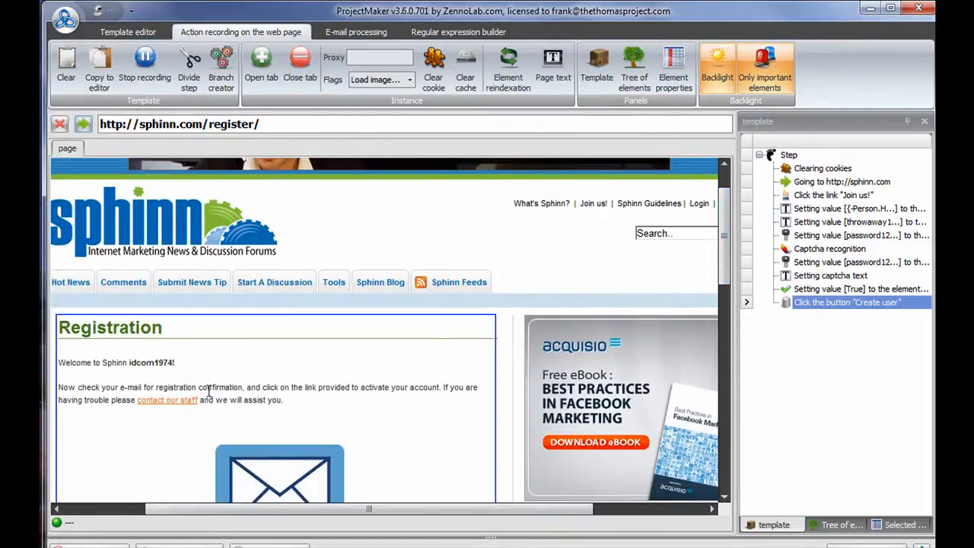
{"action": "mouse_move", "coordinate": [232, 400]}
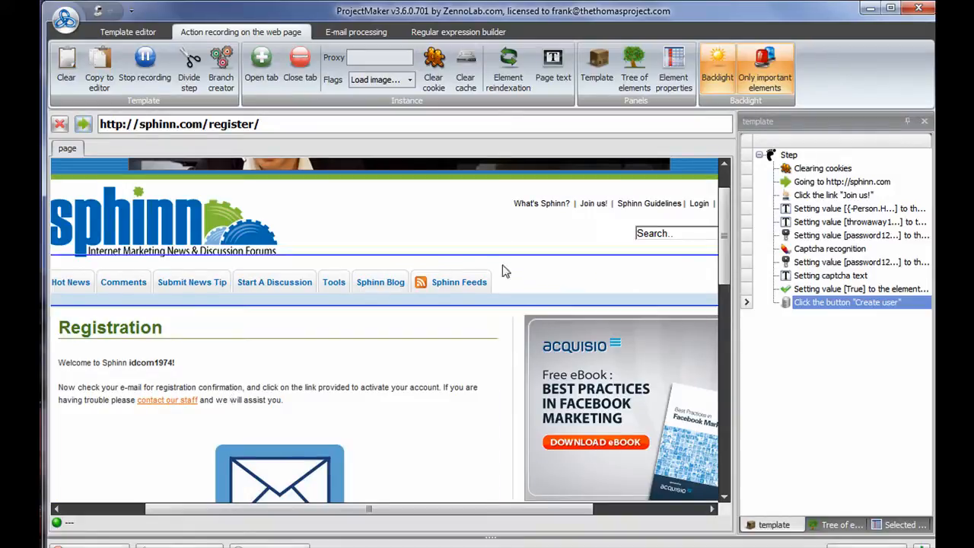
{"action": "scroll", "scroll_direction": "down", "scroll_amount": 3}
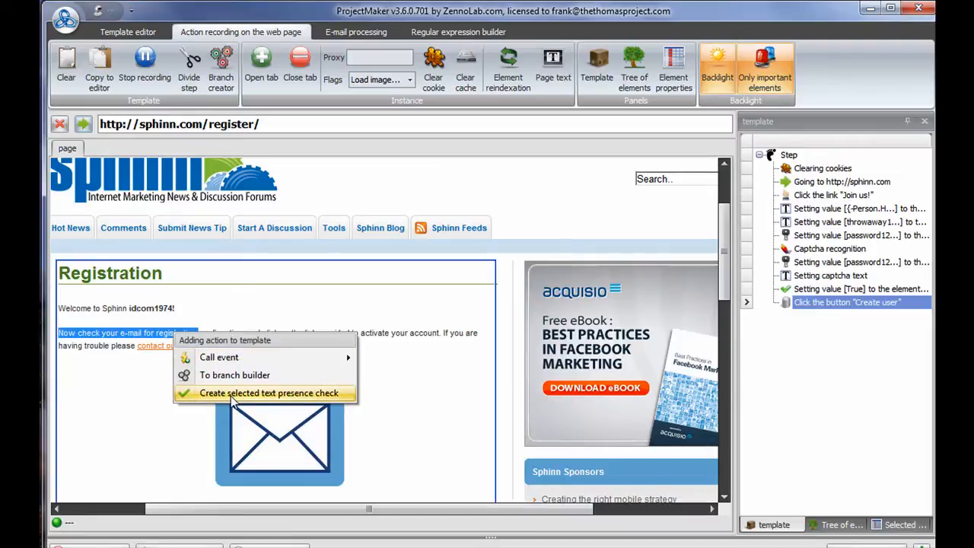
{"action": "left_click", "coordinate": [270, 393]}
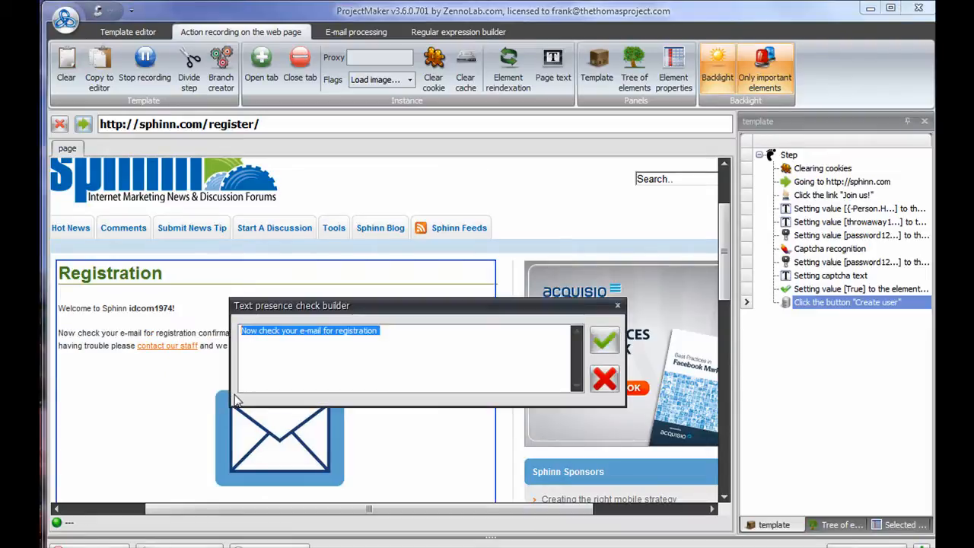
{"action": "left_click", "coordinate": [605, 340]}
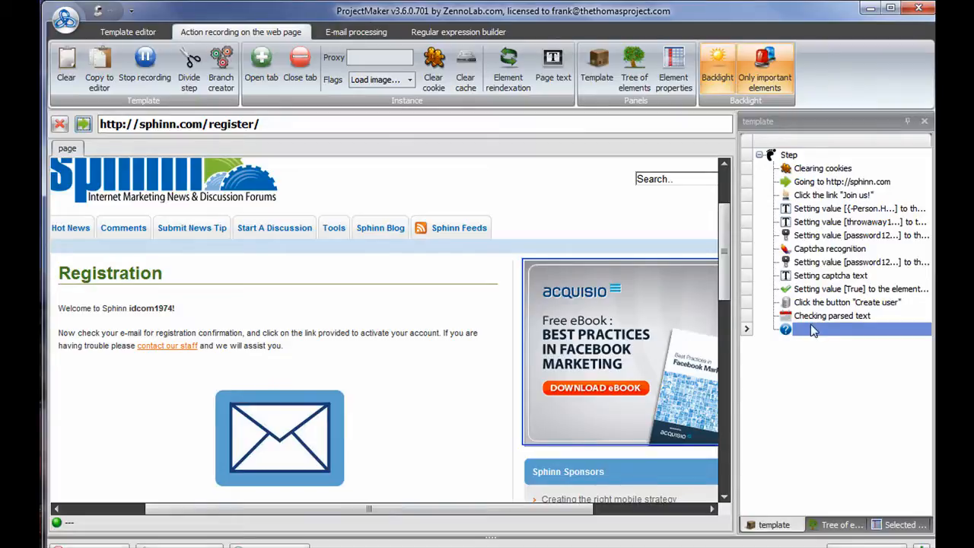
Review the recorded web-actions step in the template editor, then return to Sphinn's confirmation page
{"action": "left_click", "coordinate": [131, 32]}
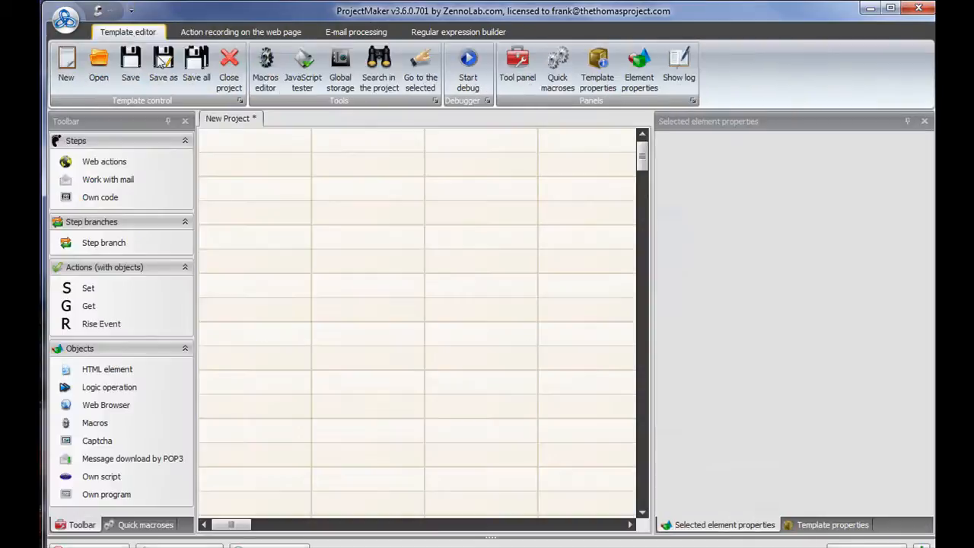
{"action": "mouse_move", "coordinate": [547, 309]}
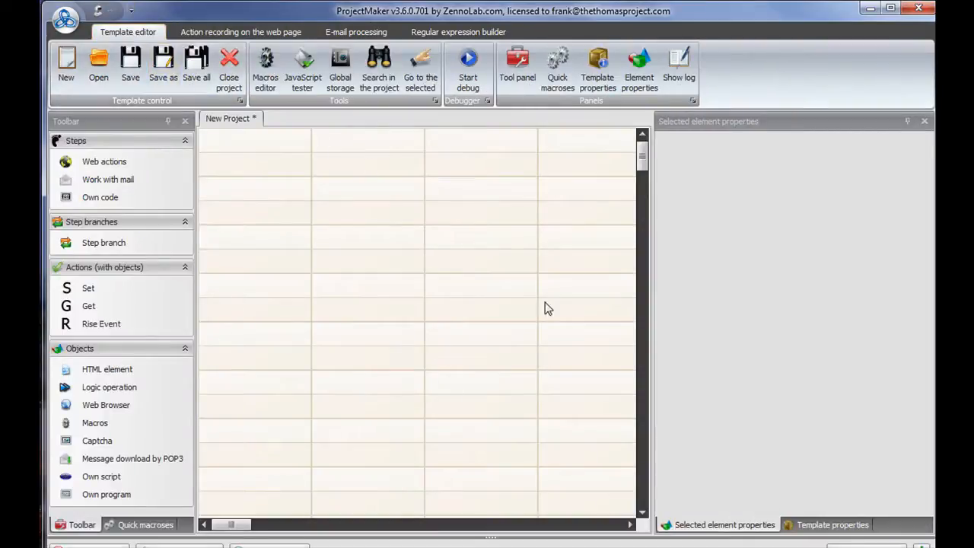
{"action": "left_click", "coordinate": [244, 32]}
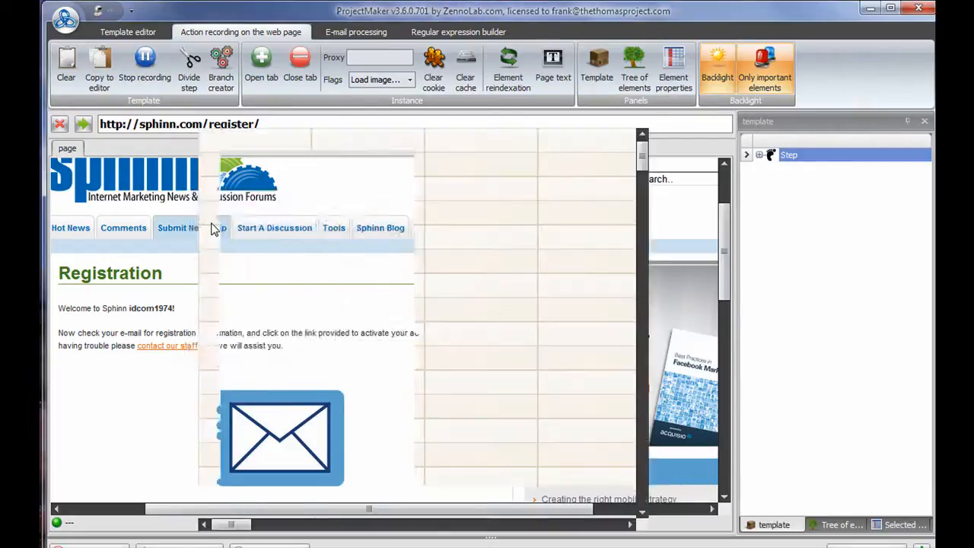
{"action": "left_click", "coordinate": [132, 32]}
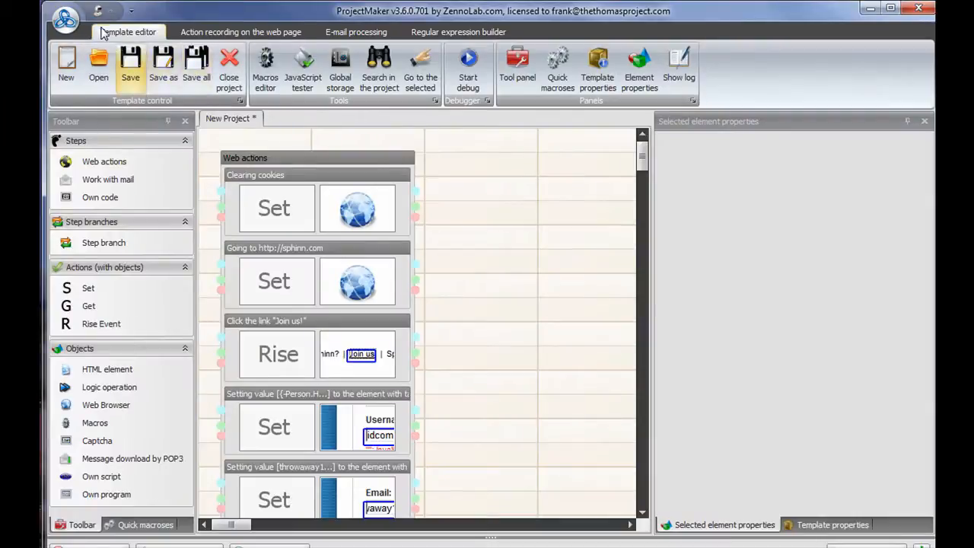
{"action": "mouse_move", "coordinate": [335, 208]}
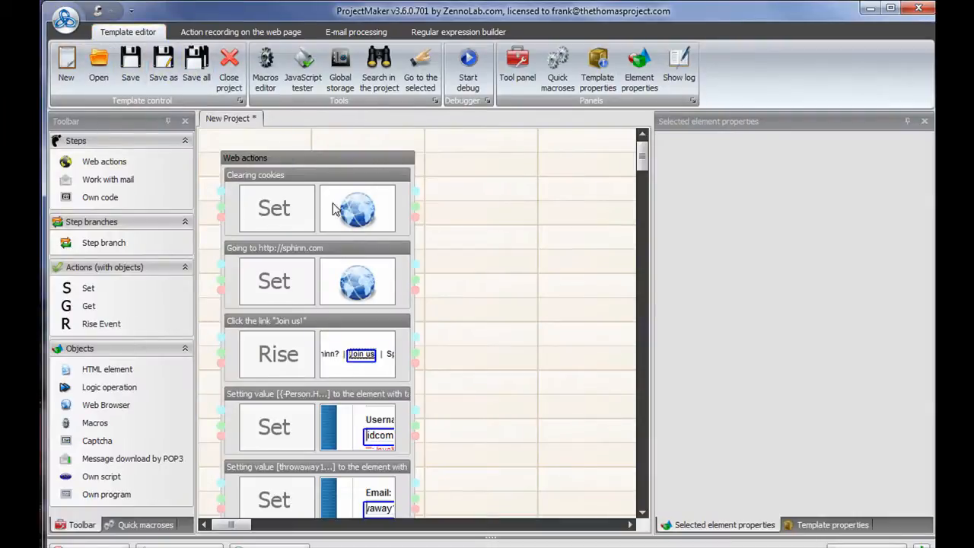
{"action": "mouse_move", "coordinate": [334, 180]}
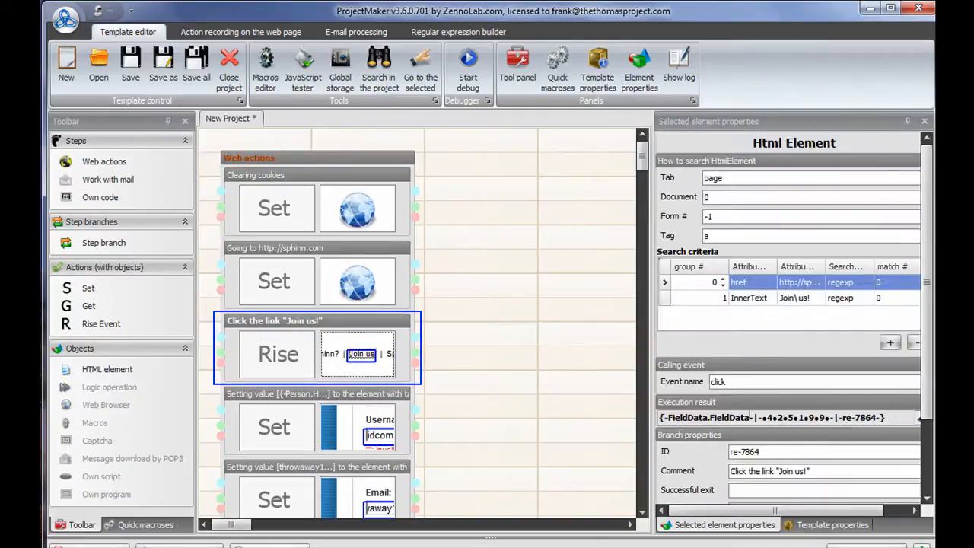
{"action": "mouse_move", "coordinate": [331, 405]}
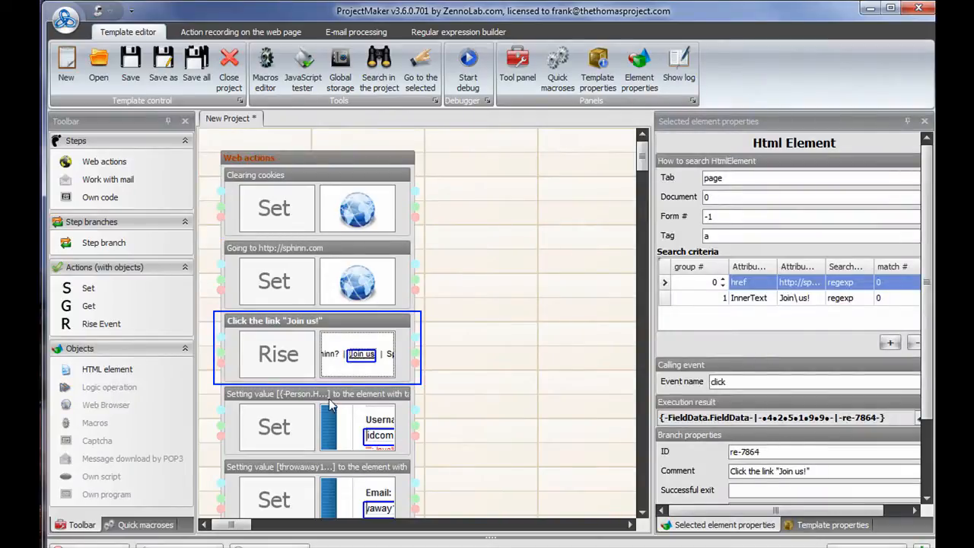
{"action": "scroll", "scroll_direction": "down", "scroll_amount": 3}
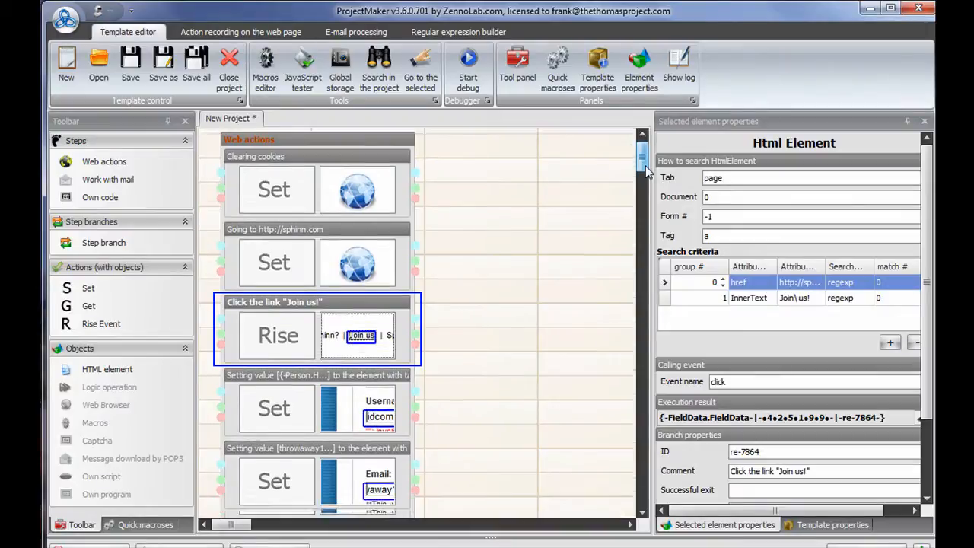
{"action": "left_click", "coordinate": [241, 32]}
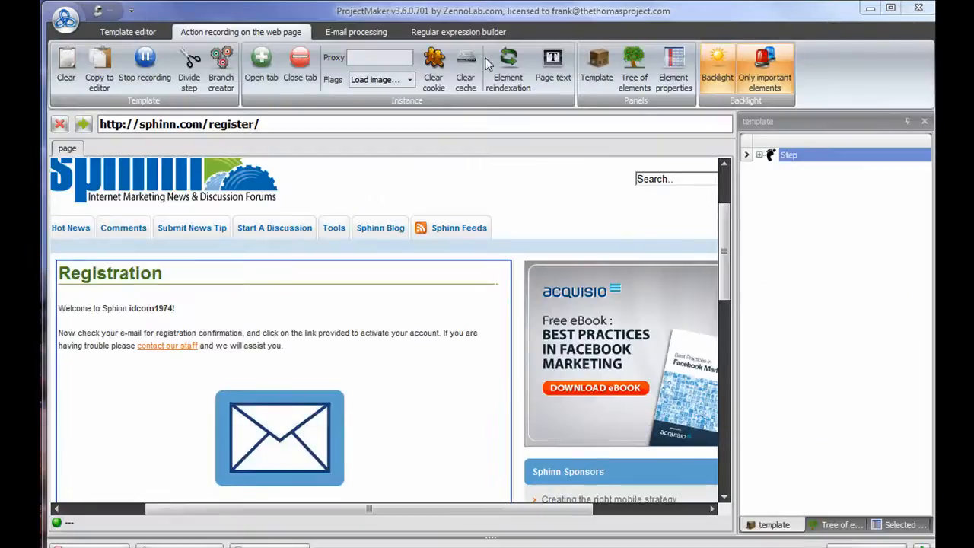
{"action": "left_click", "coordinate": [356, 32]}
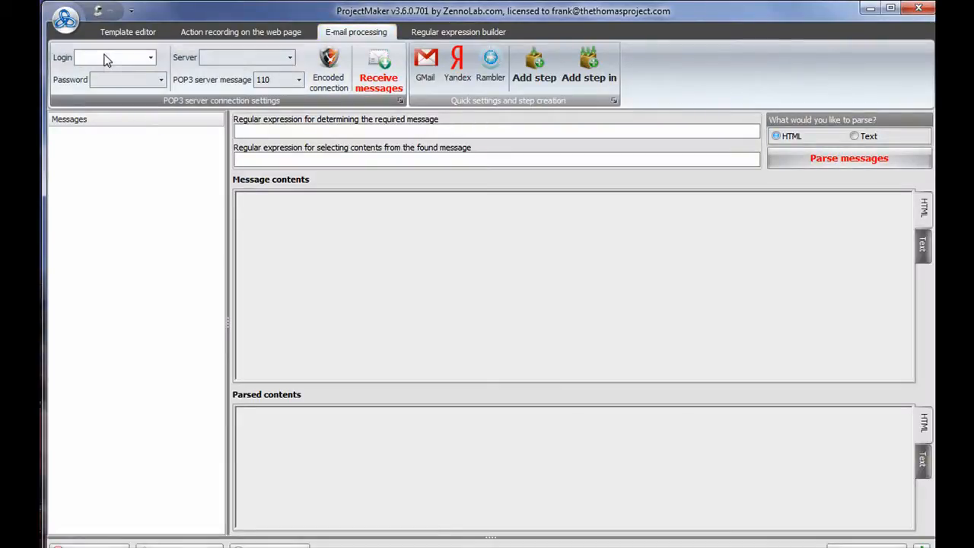
{"action": "right_click", "coordinate": [103, 61]}
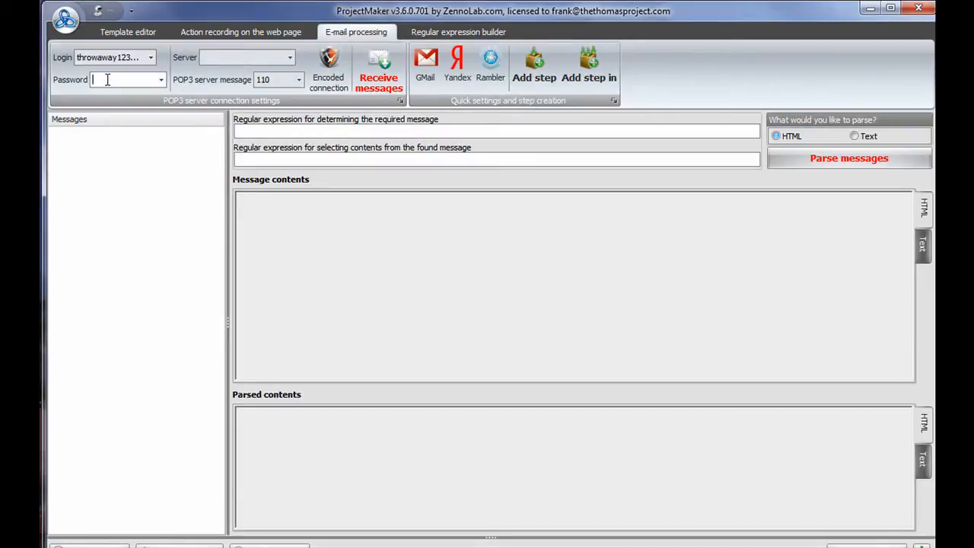
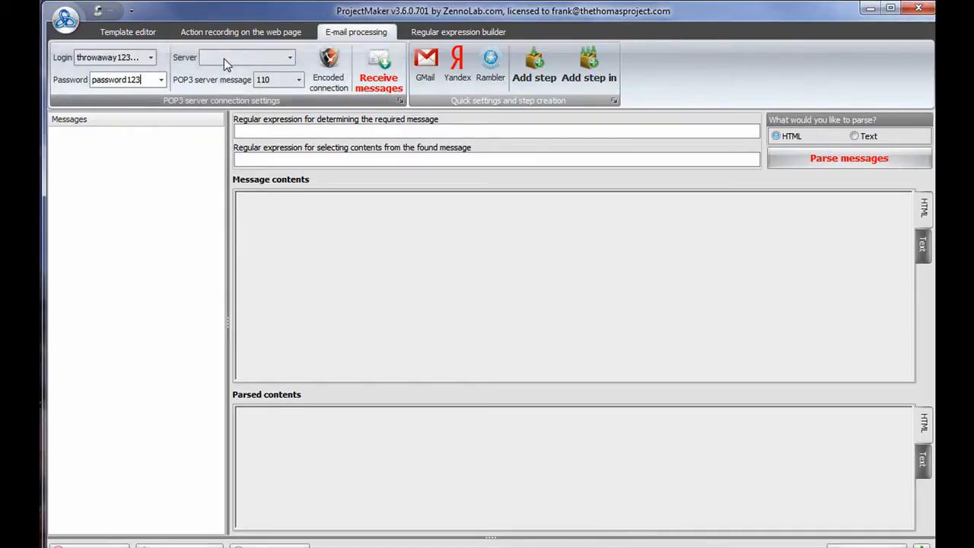
{"action": "type", "text": "mail."}
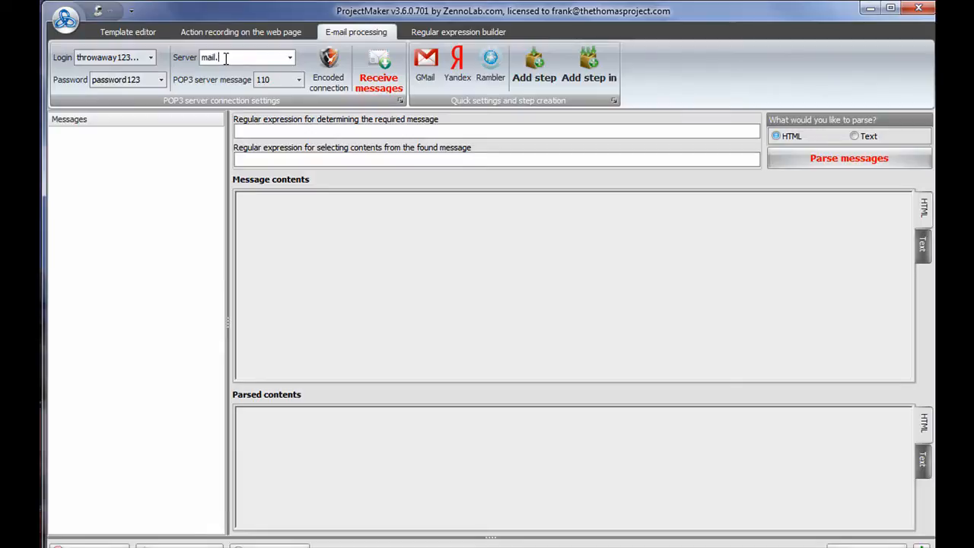
{"action": "type", "text": "mycollegemail.com"}
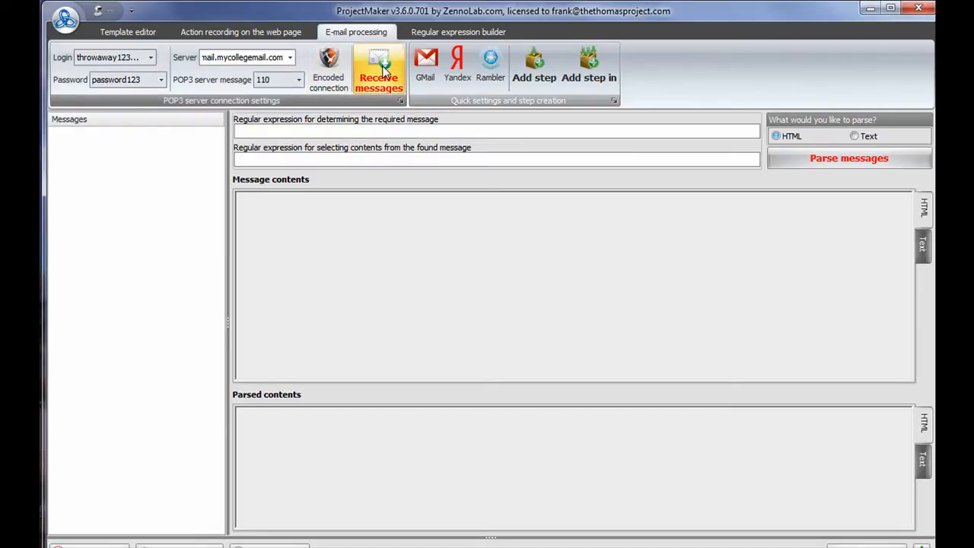
Fetch messages from the mailbox to retrieve the Welcome To Sphinn e-mail
{"action": "left_click", "coordinate": [378, 68]}
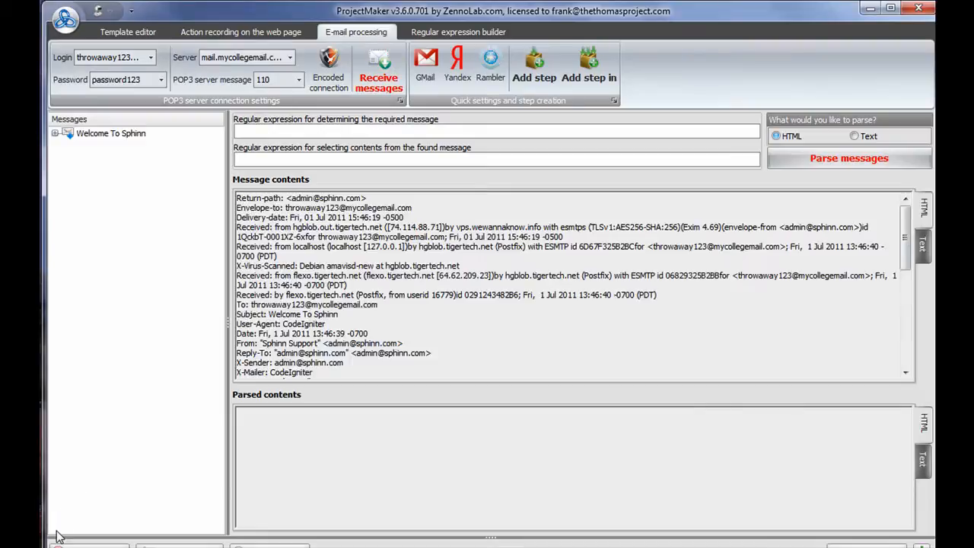
{"action": "mouse_move", "coordinate": [85, 159]}
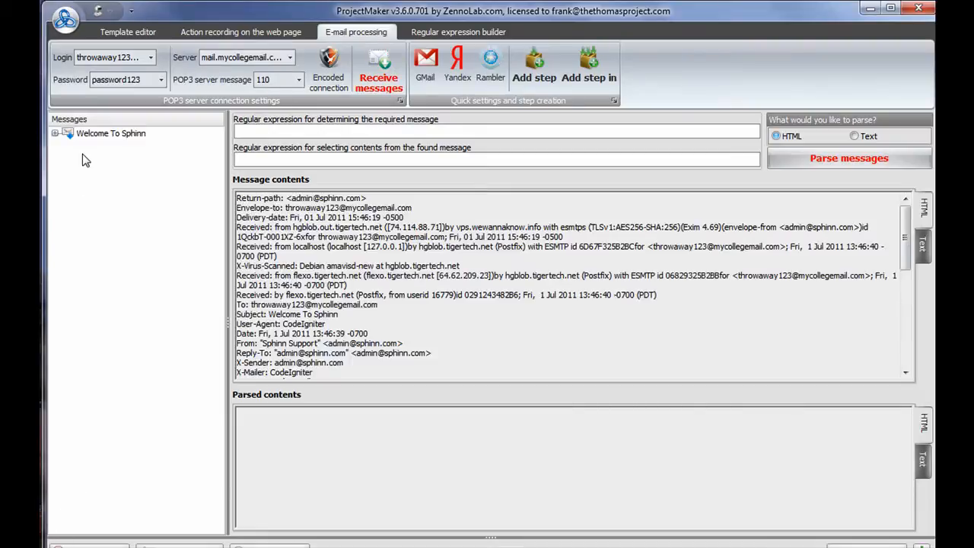
{"action": "mouse_move", "coordinate": [90, 140]}
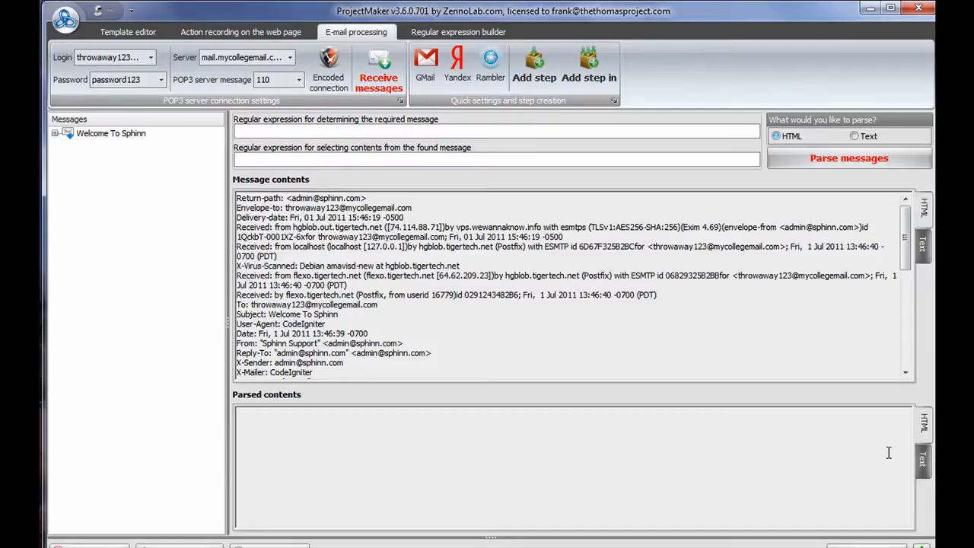
{"action": "mouse_move", "coordinate": [440, 119]}
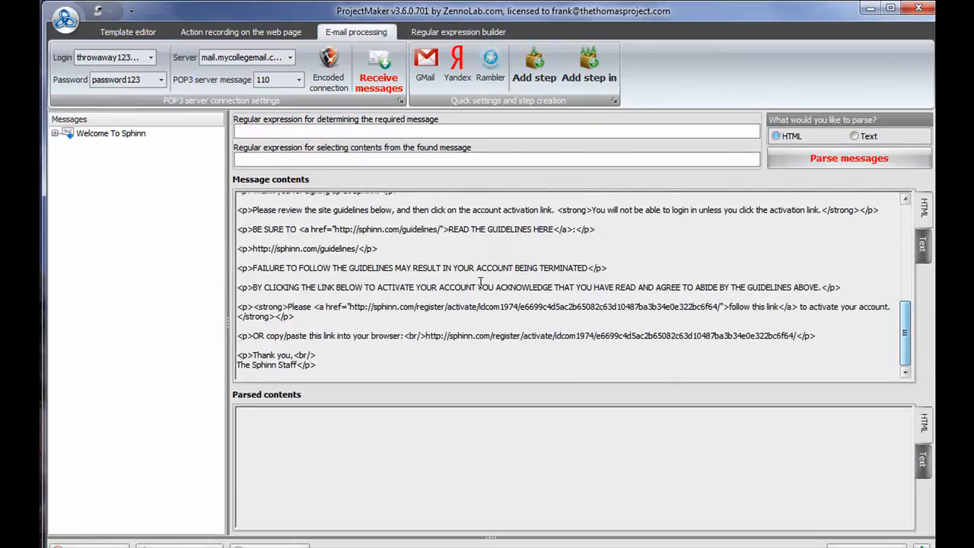
{"action": "mouse_move", "coordinate": [880, 339]}
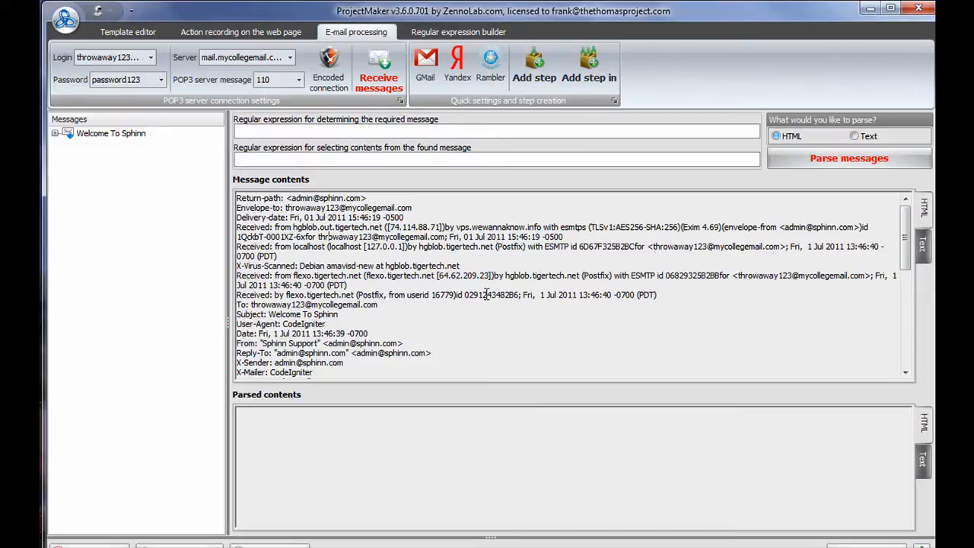
{"action": "mouse_move", "coordinate": [270, 313]}
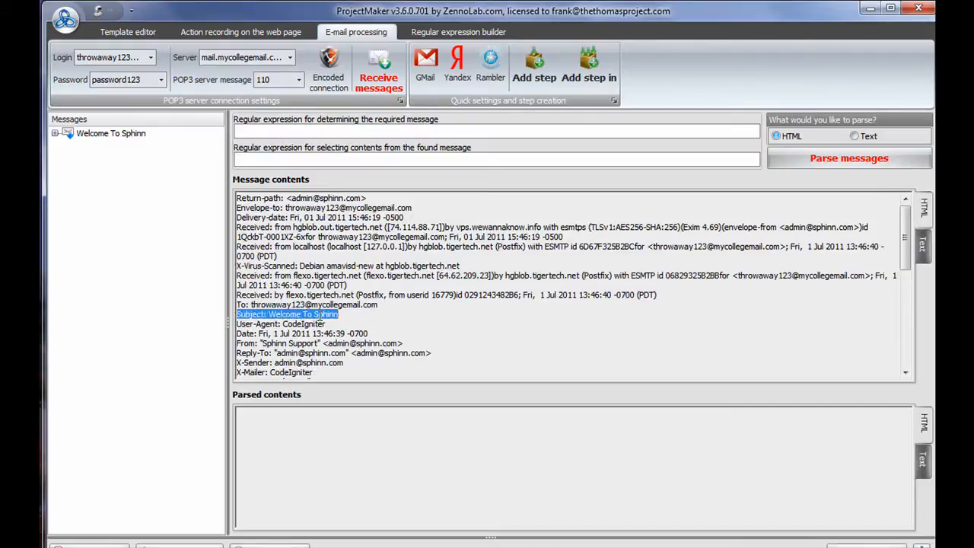
Filter messages with the expression 'Welcome To Sphinn', testing a wrong variant before parsing
{"action": "left_click", "coordinate": [270, 313]}
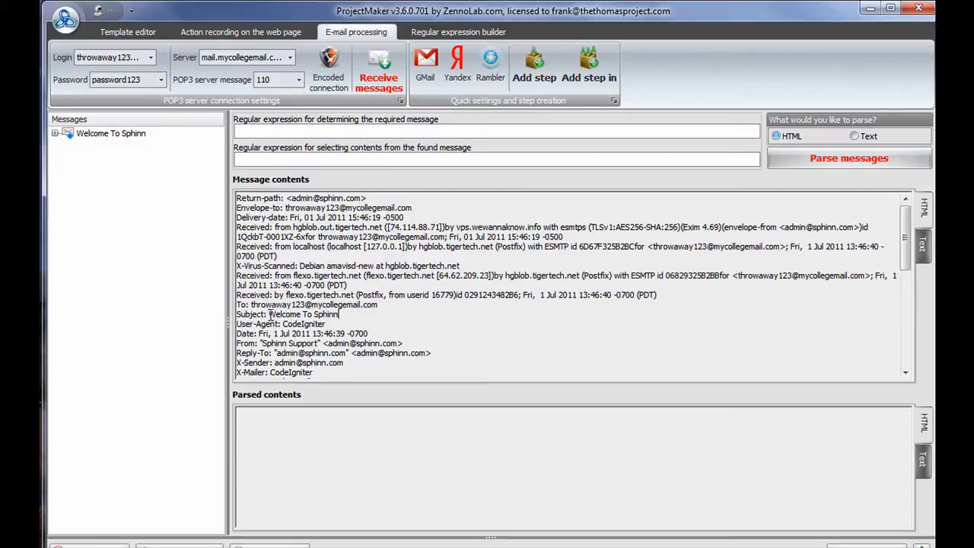
{"action": "double_click", "coordinate": [302, 314]}
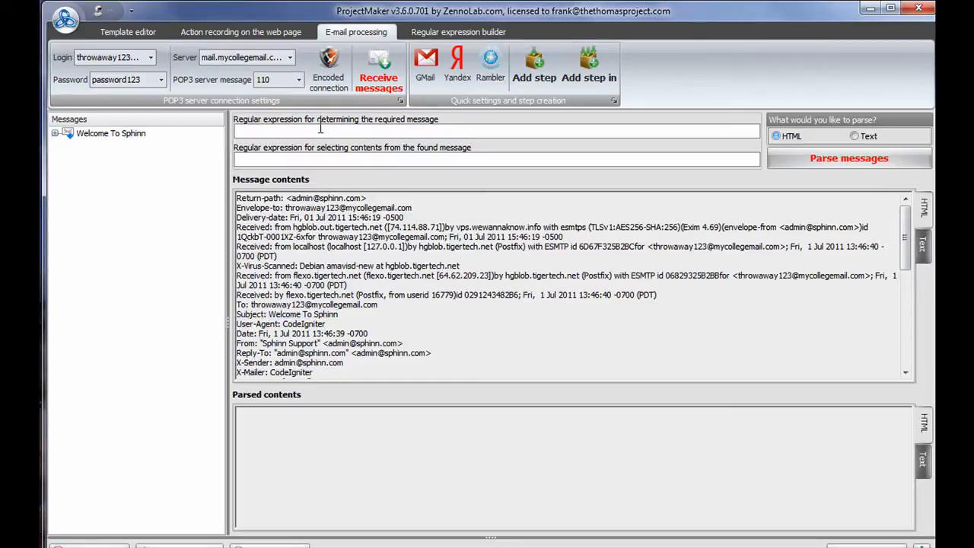
{"action": "type", "text": "Welcome To Sphinn"}
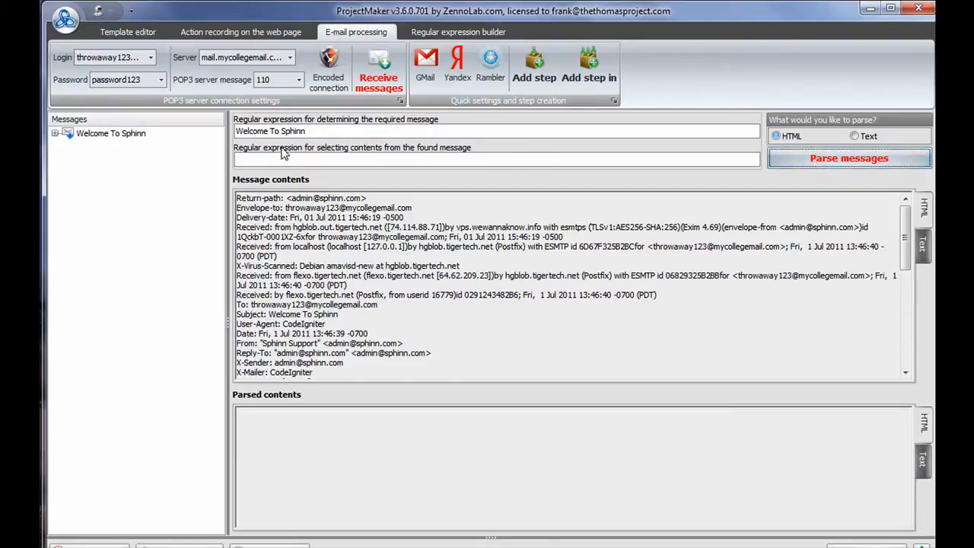
{"action": "left_click", "coordinate": [314, 131]}
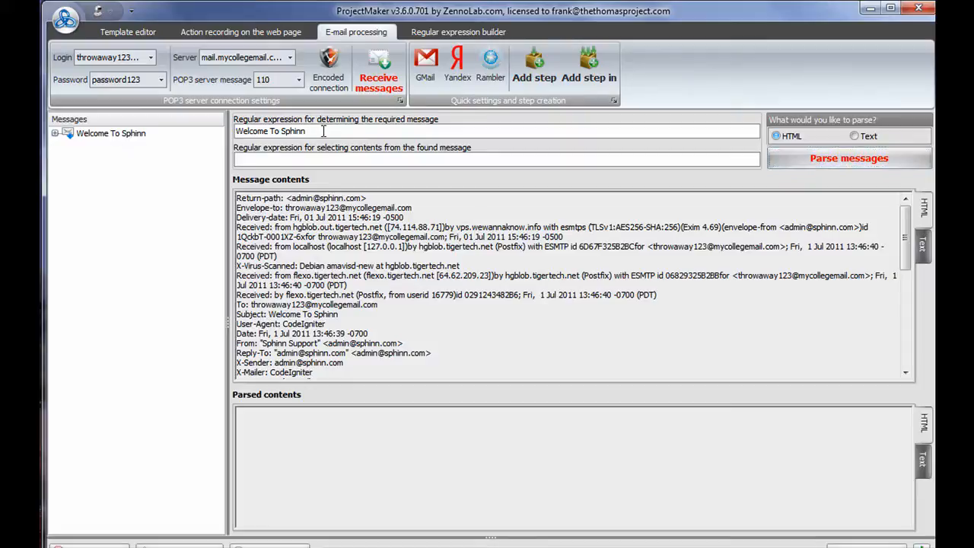
{"action": "type", "text": "ndd"}
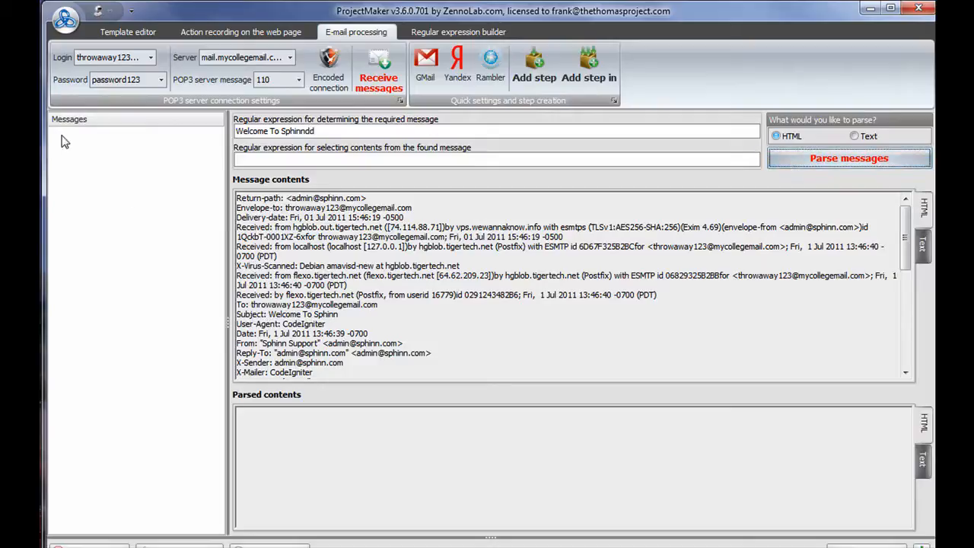
{"action": "mouse_move", "coordinate": [91, 168]}
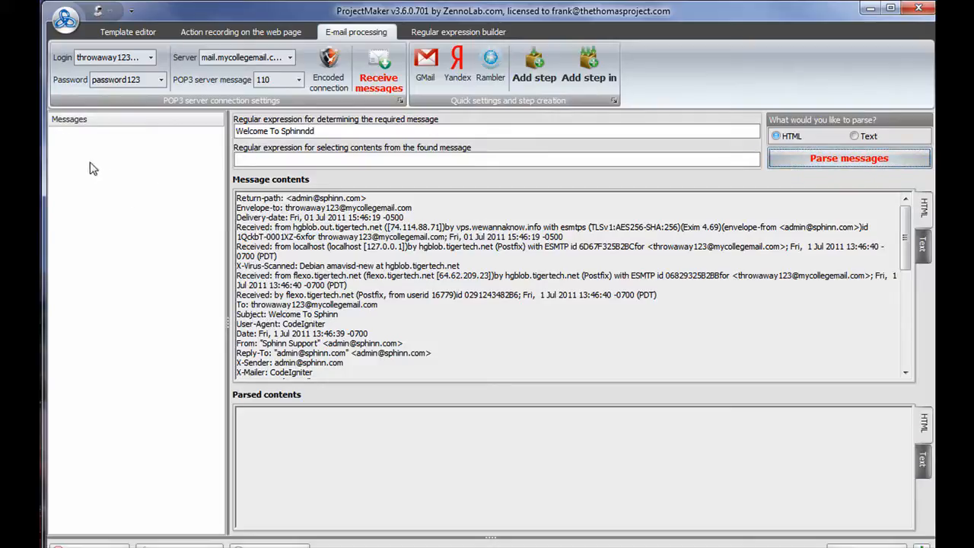
{"action": "left_click", "coordinate": [319, 131]}
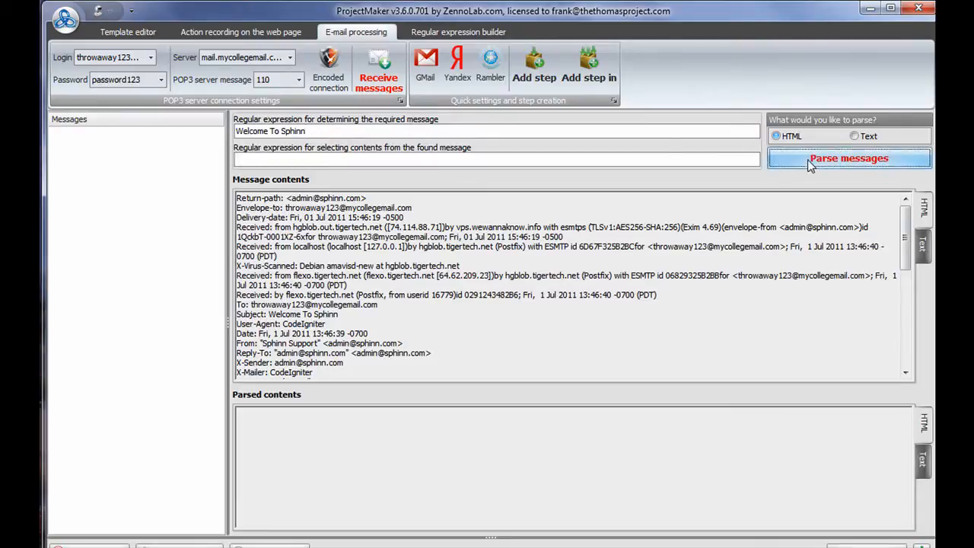
{"action": "left_click", "coordinate": [849, 158]}
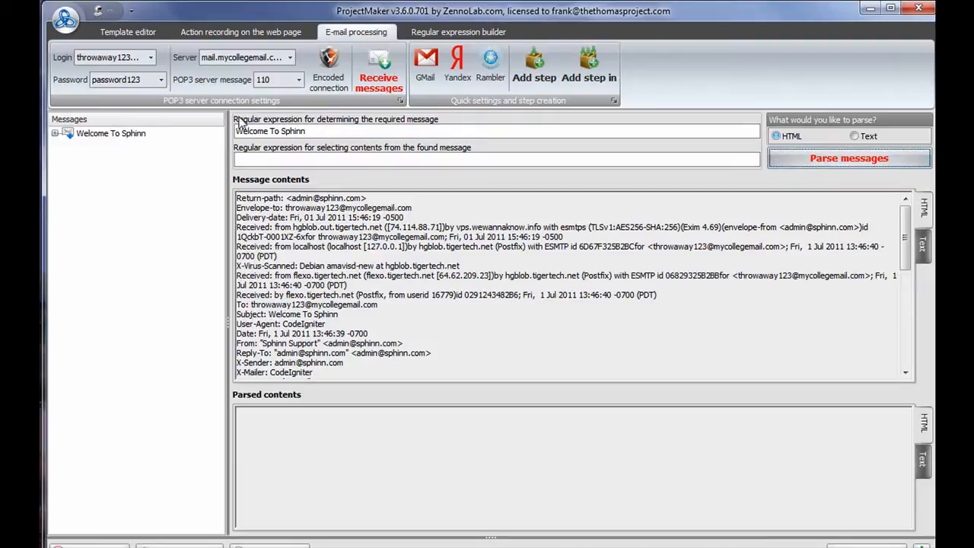
{"action": "mouse_move", "coordinate": [394, 119]}
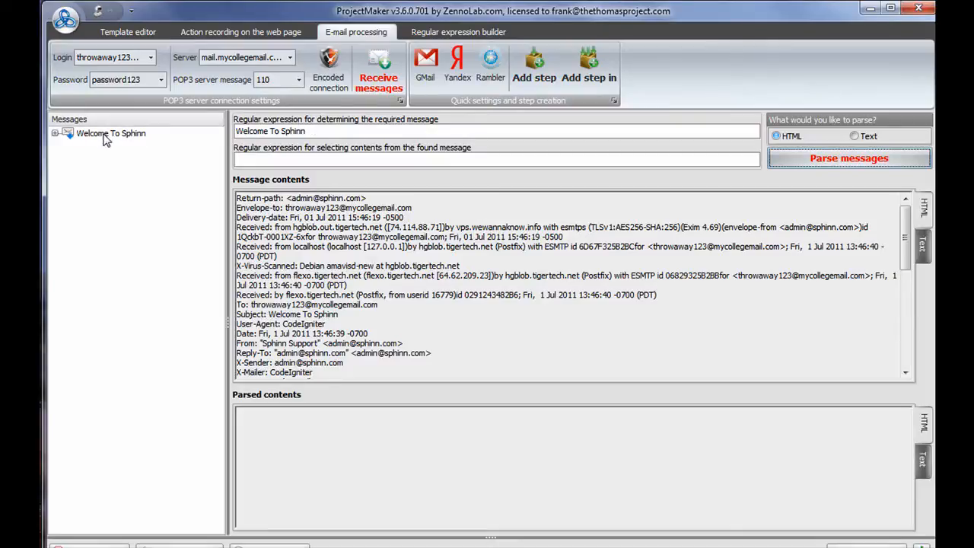
{"action": "mouse_move", "coordinate": [366, 358]}
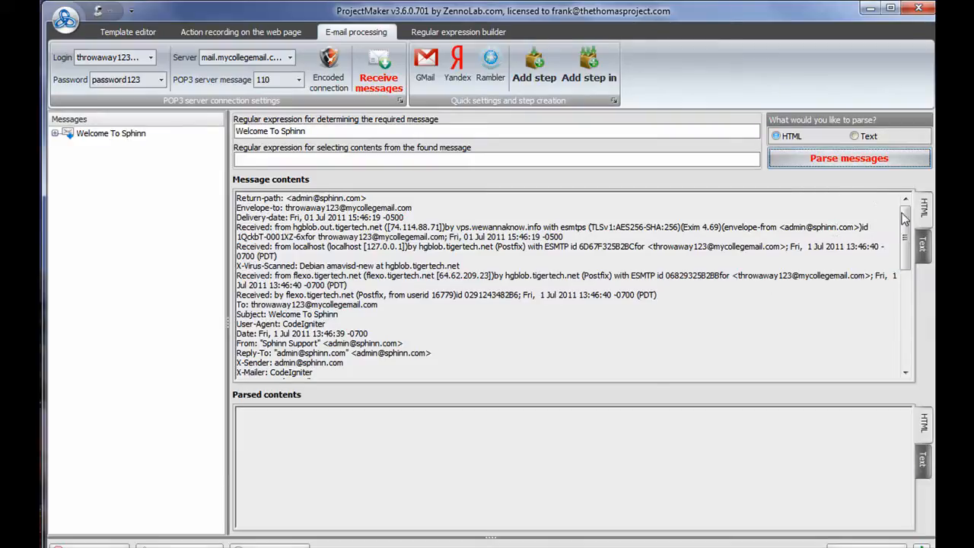
{"action": "mouse_move", "coordinate": [350, 227]}
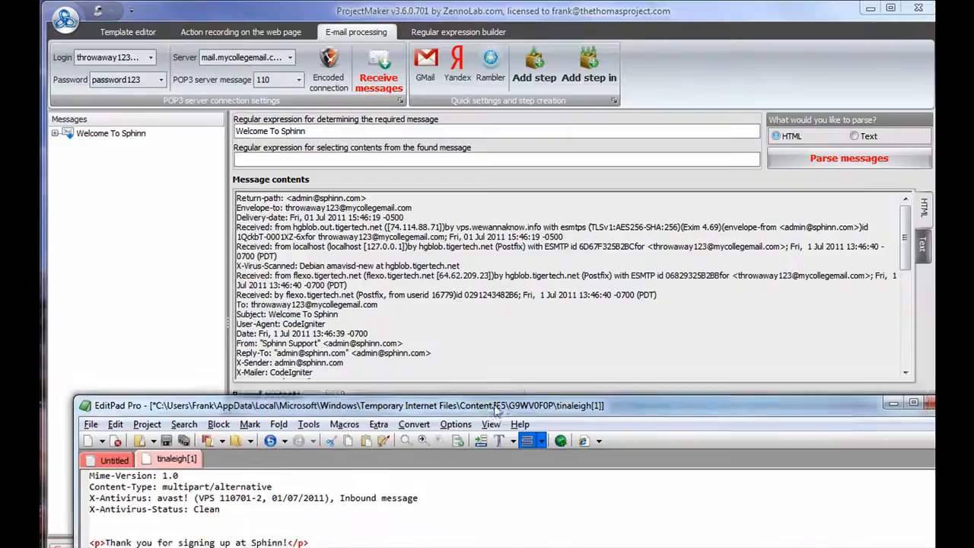
Bring the EditPad Pro window with the Sphinn e-mail to the front
{"action": "left_click", "coordinate": [459, 31]}
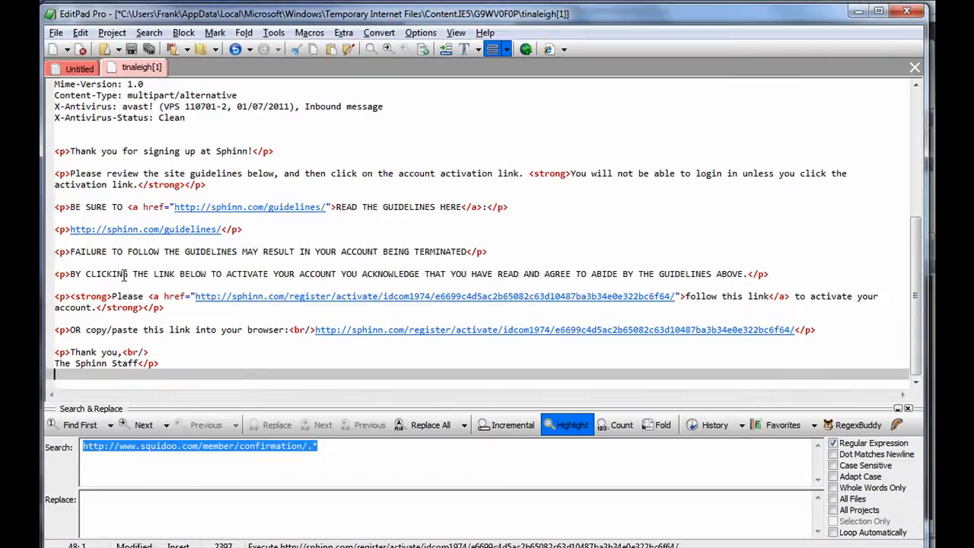
{"action": "mouse_move", "coordinate": [321, 336]}
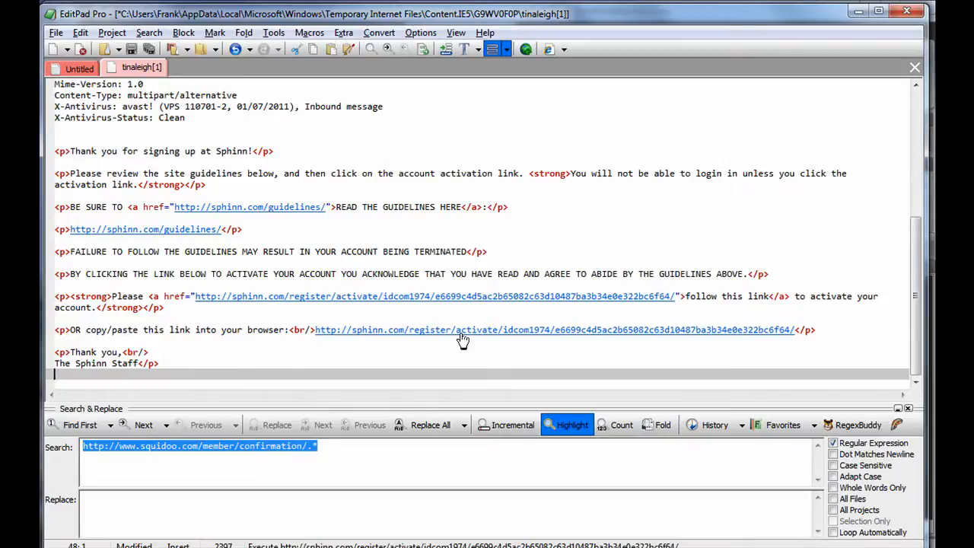
{"action": "mouse_move", "coordinate": [581, 331]}
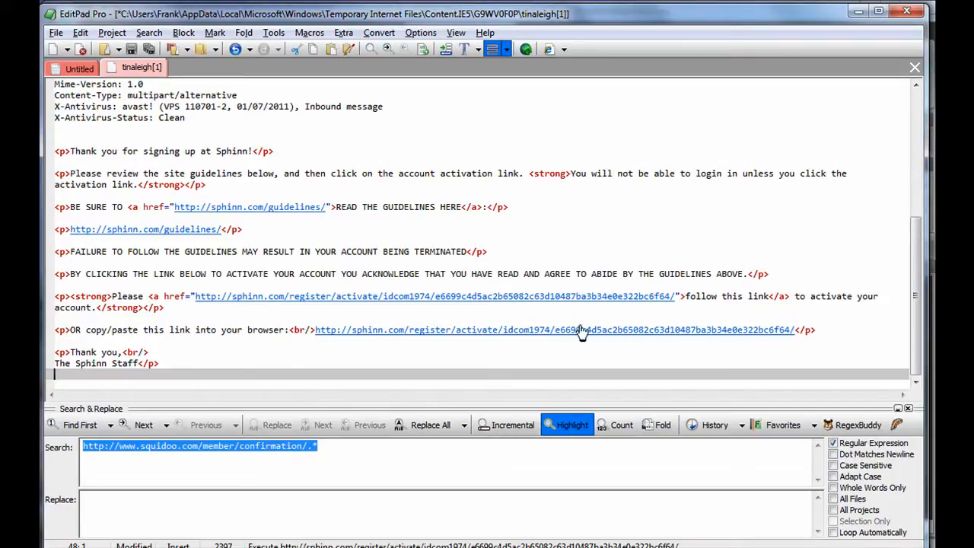
{"action": "mouse_move", "coordinate": [328, 300]}
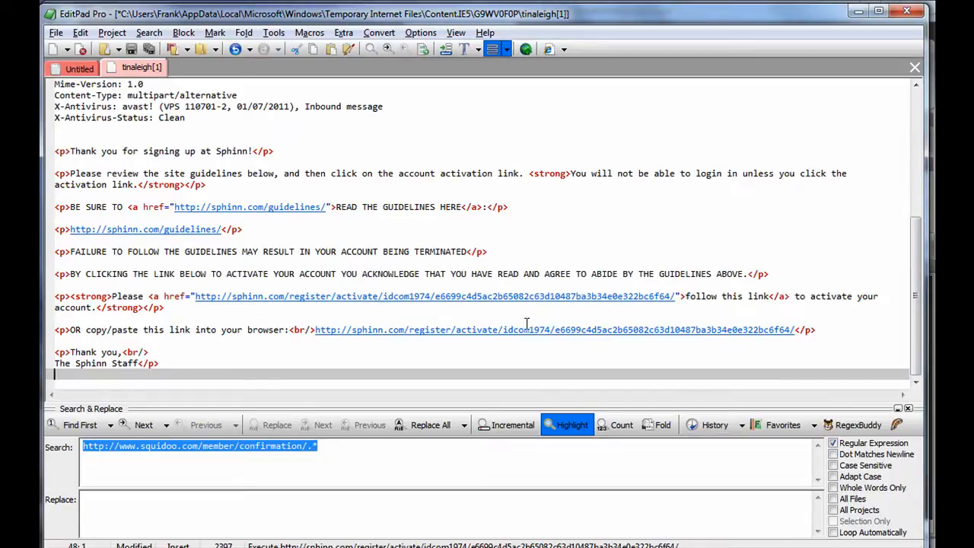
{"action": "mouse_move", "coordinate": [352, 309]}
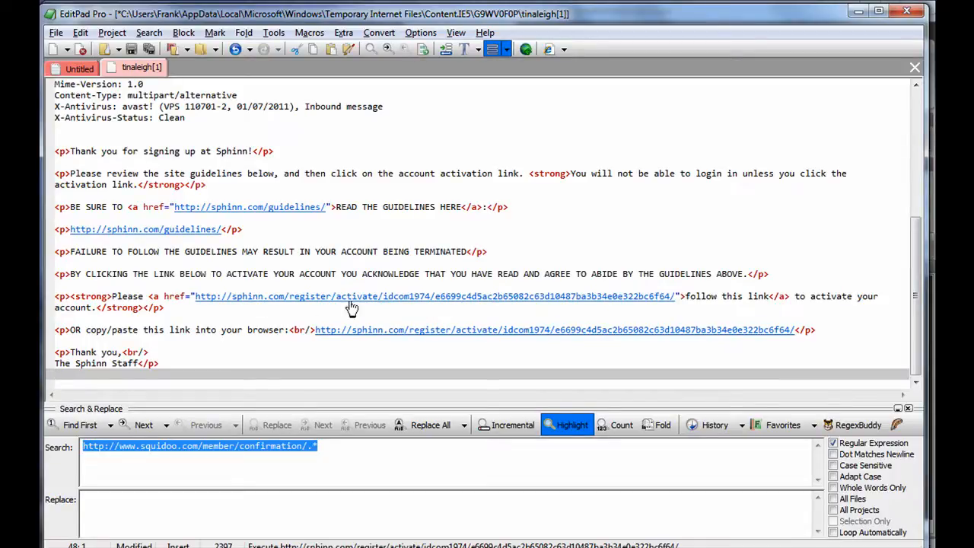
{"action": "mouse_move", "coordinate": [225, 308]}
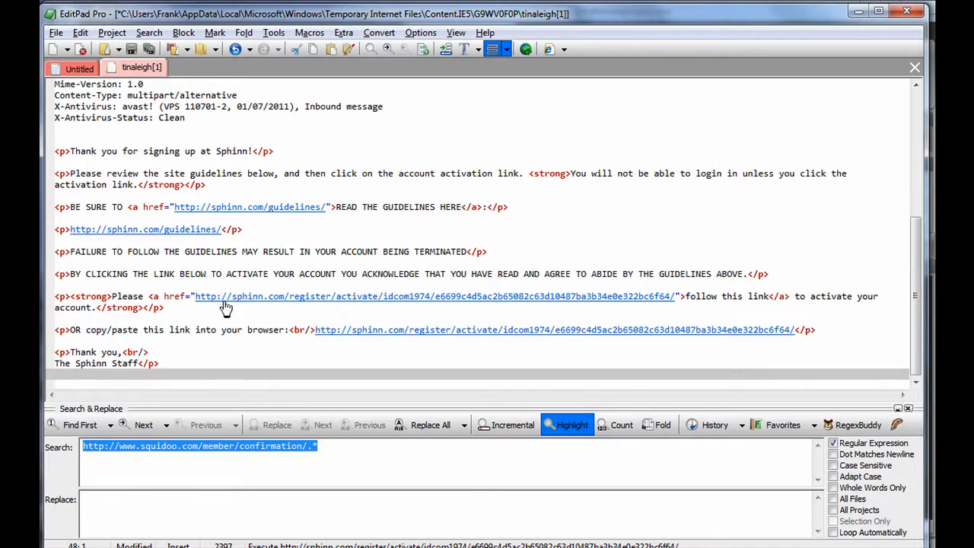